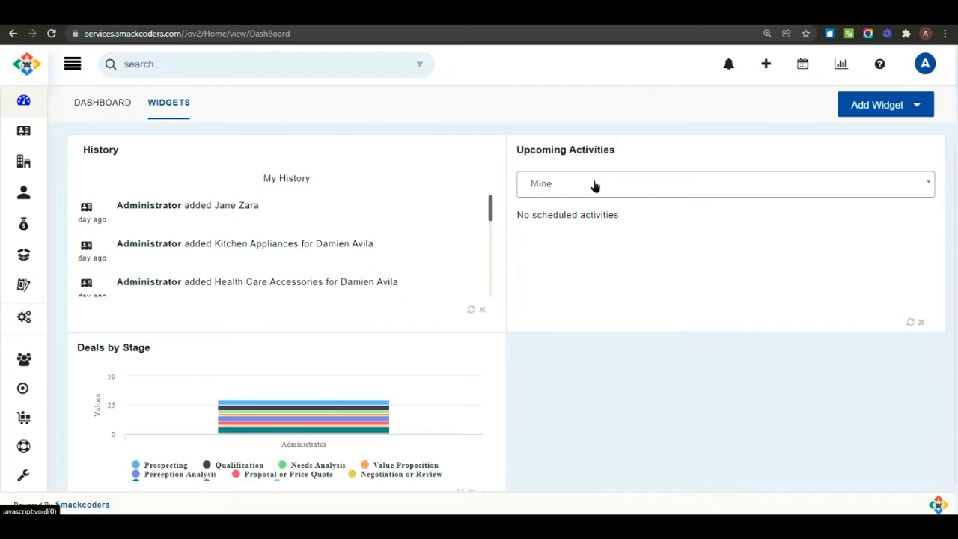
mouse_move(575, 186)
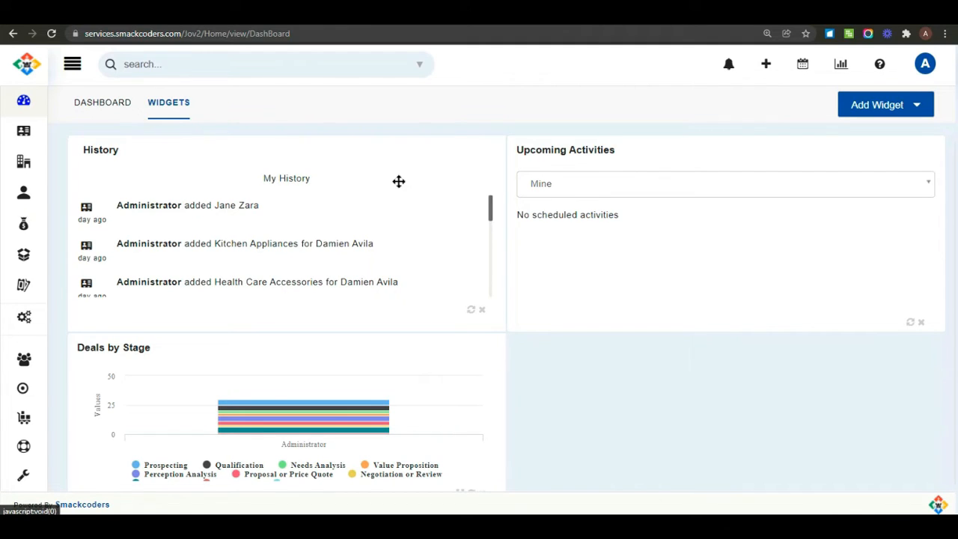
mouse_move(132, 163)
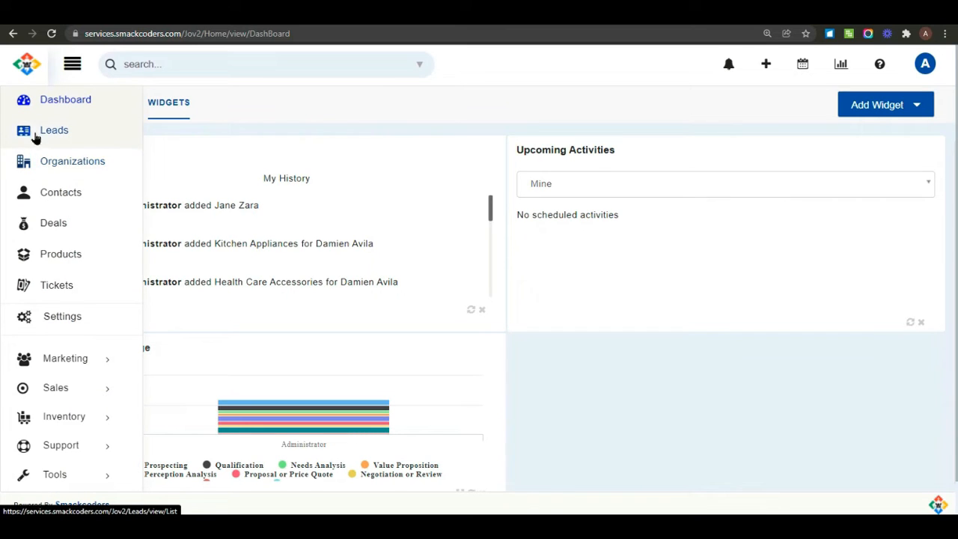
- Open the Leads module to list all leads with name and company
left_click(54, 129)
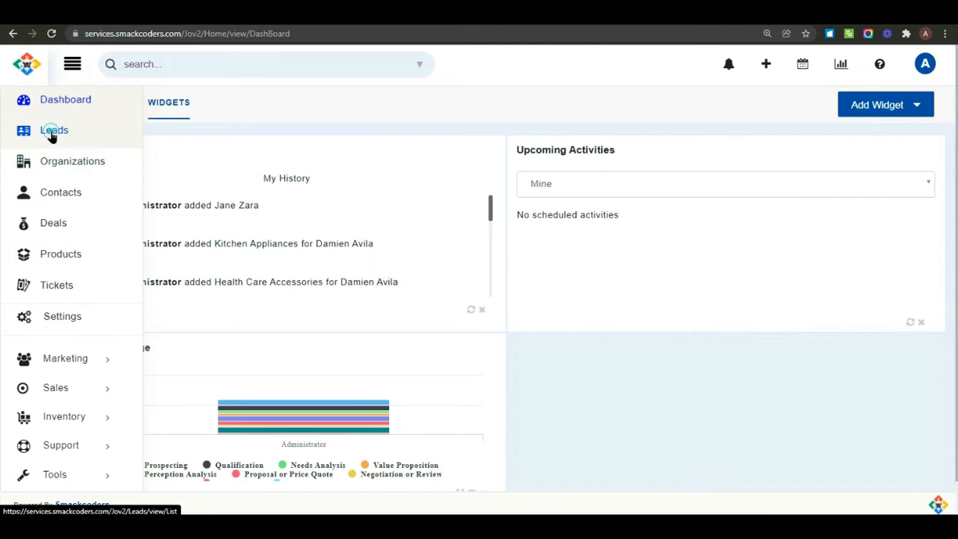
left_click(54, 129)
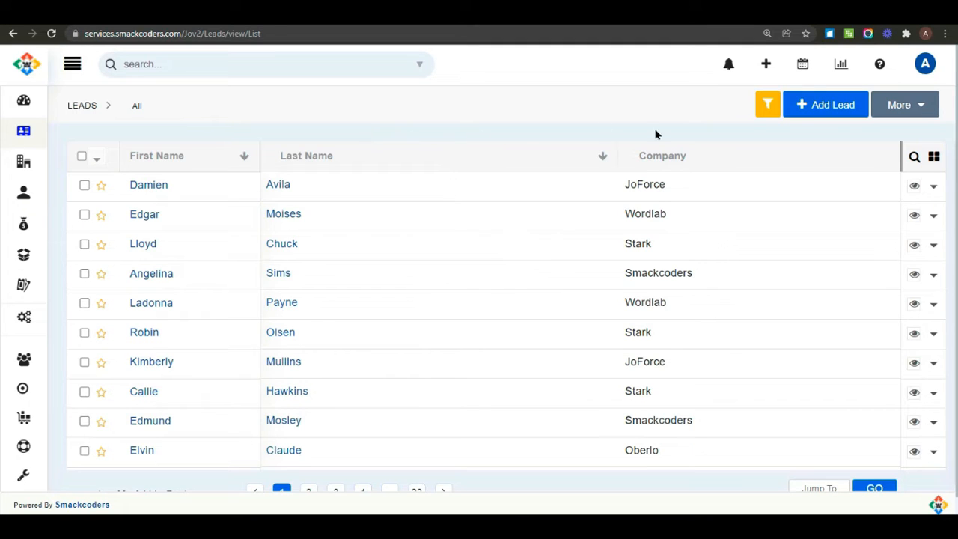
mouse_move(826, 125)
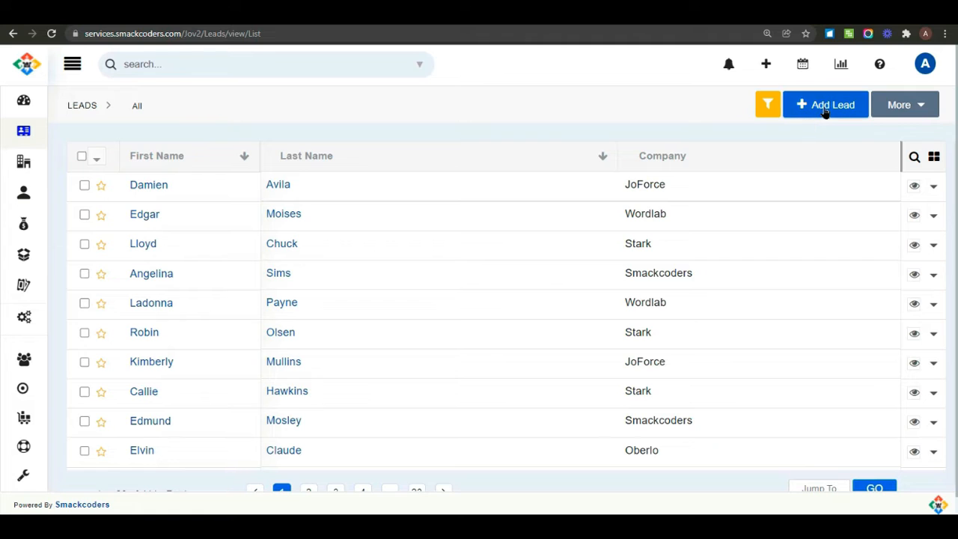
left_click(825, 105)
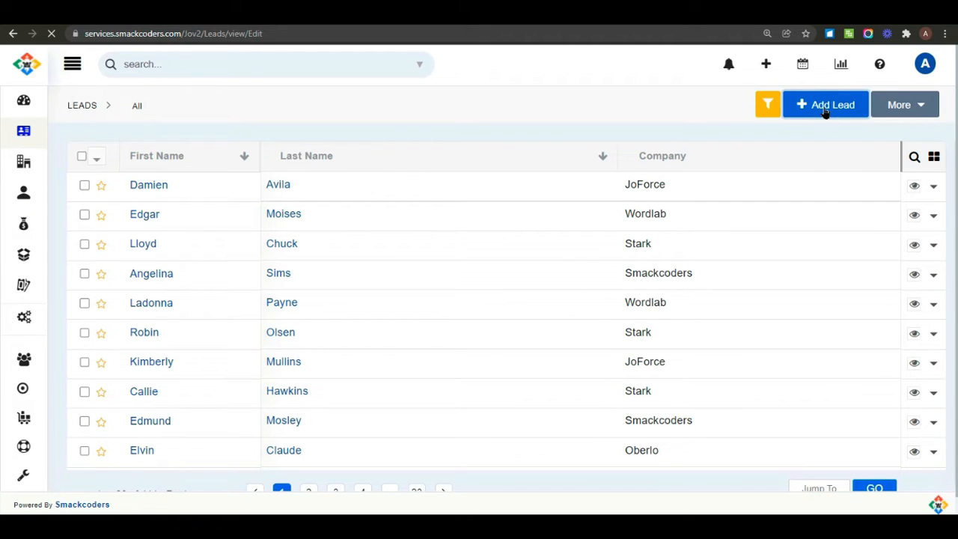
left_click(825, 105)
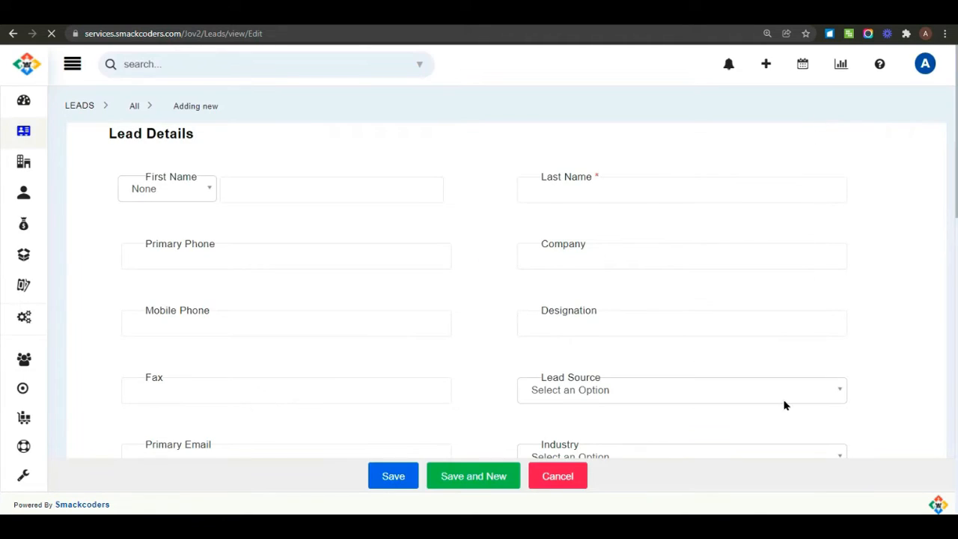
left_click(330, 188)
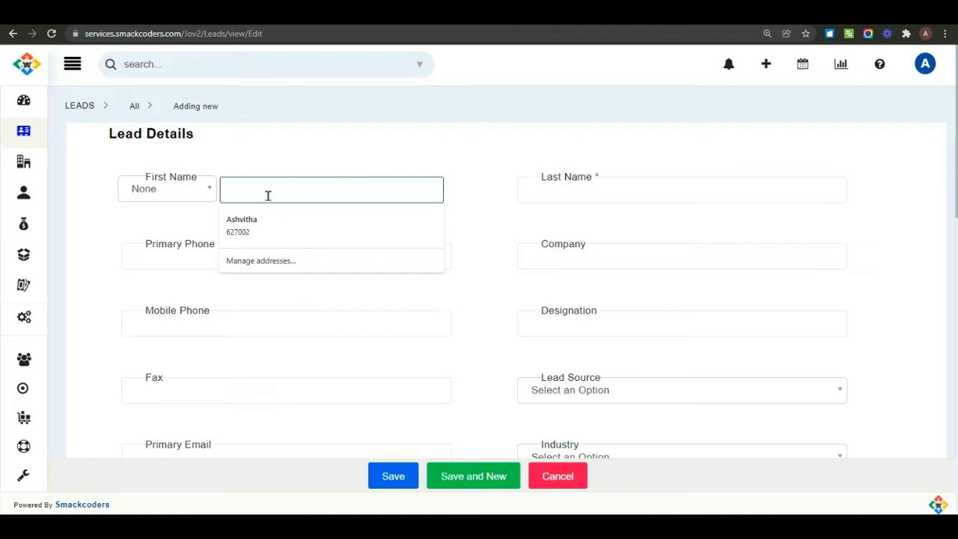
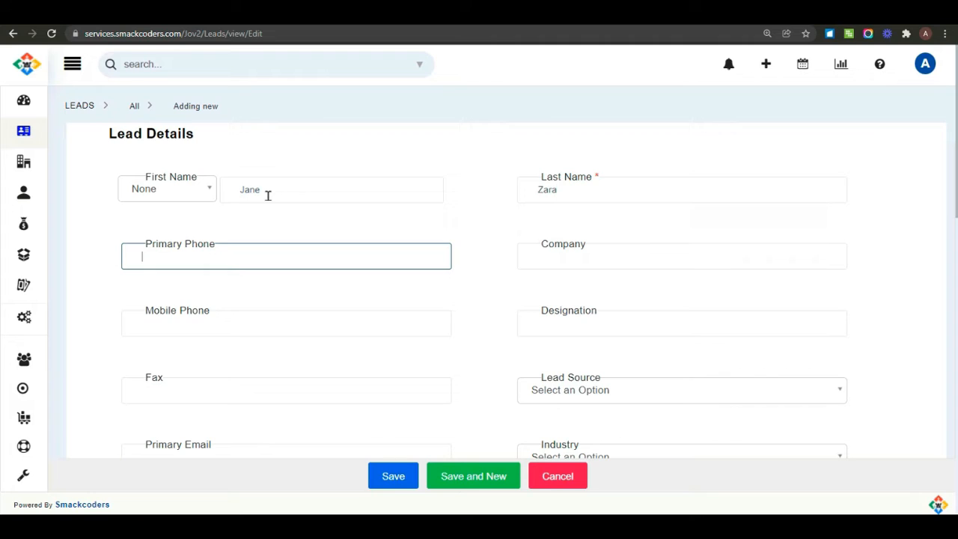
type("9876584")
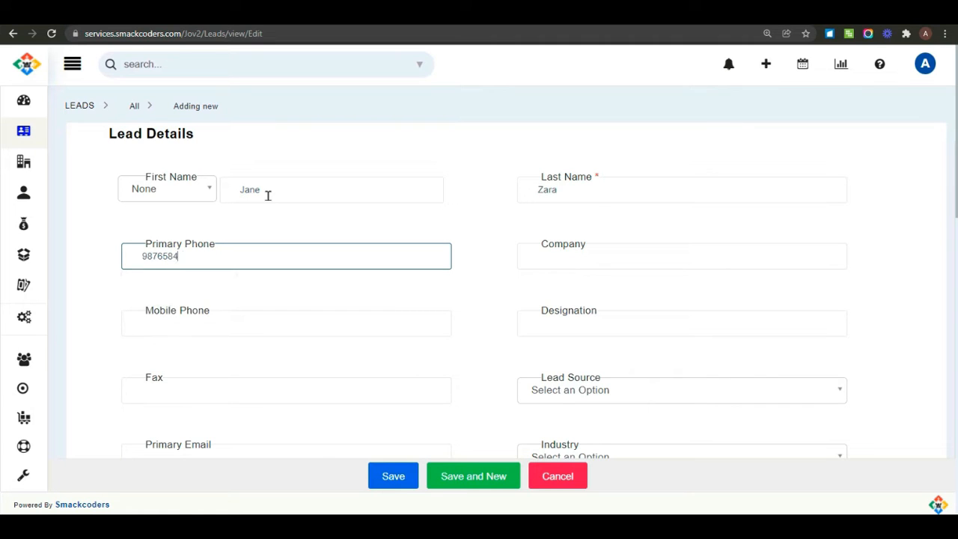
type("S")
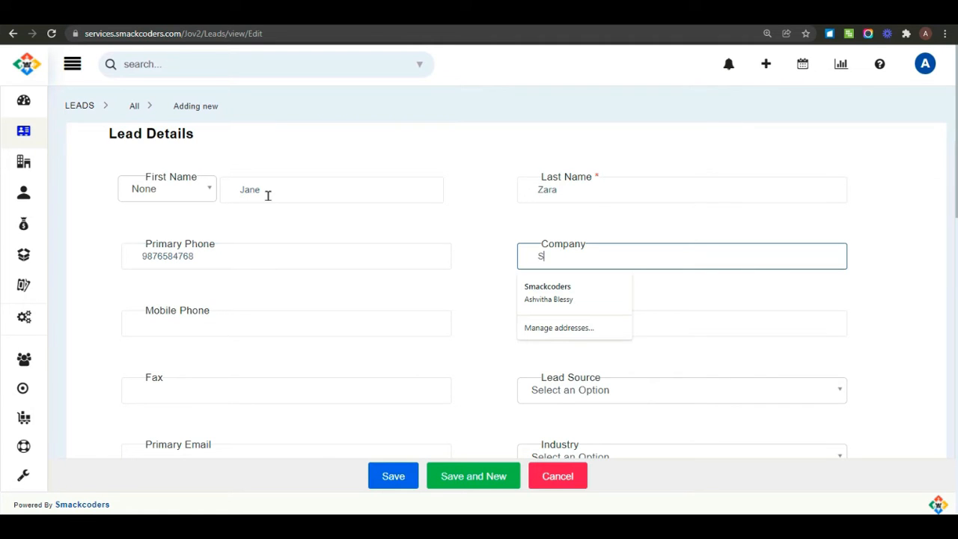
left_click(547, 286)
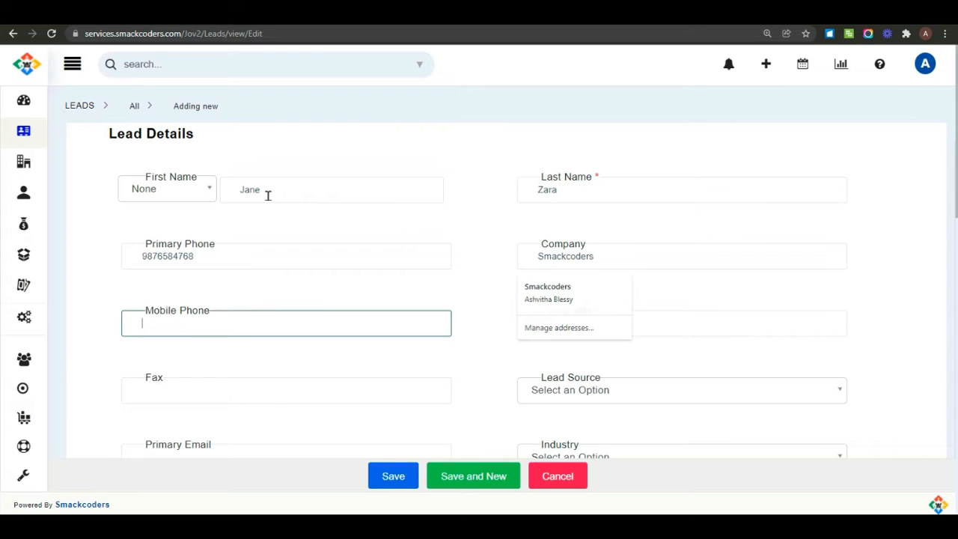
scroll("down", 3)
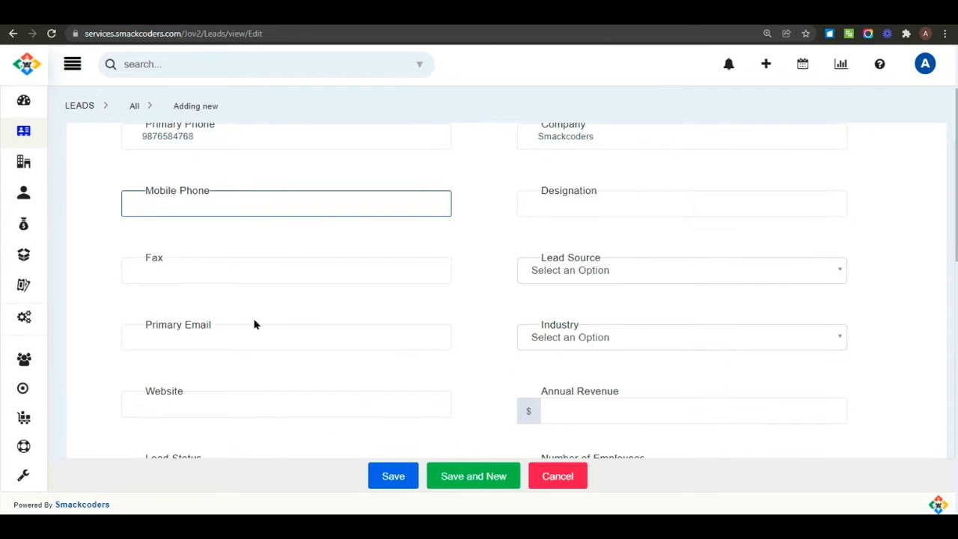
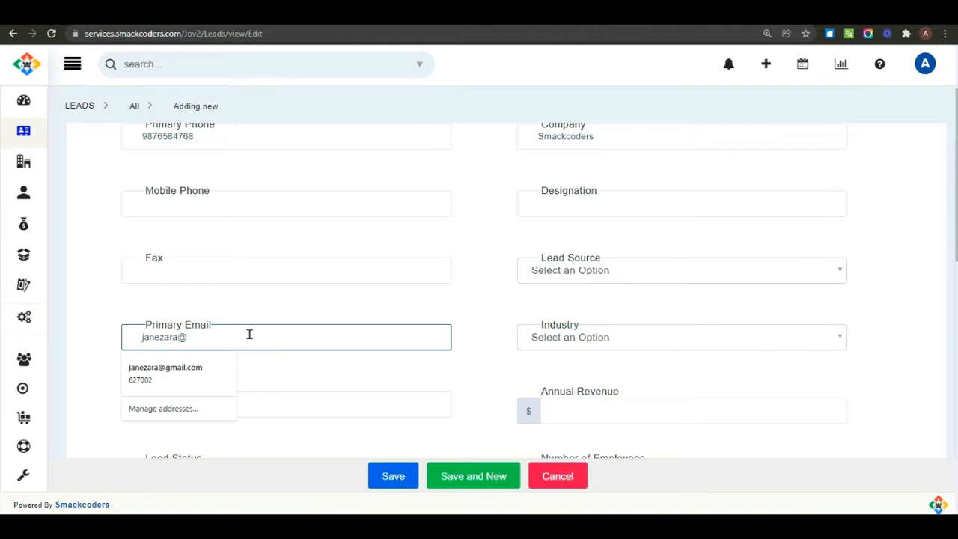
left_click(164, 371)
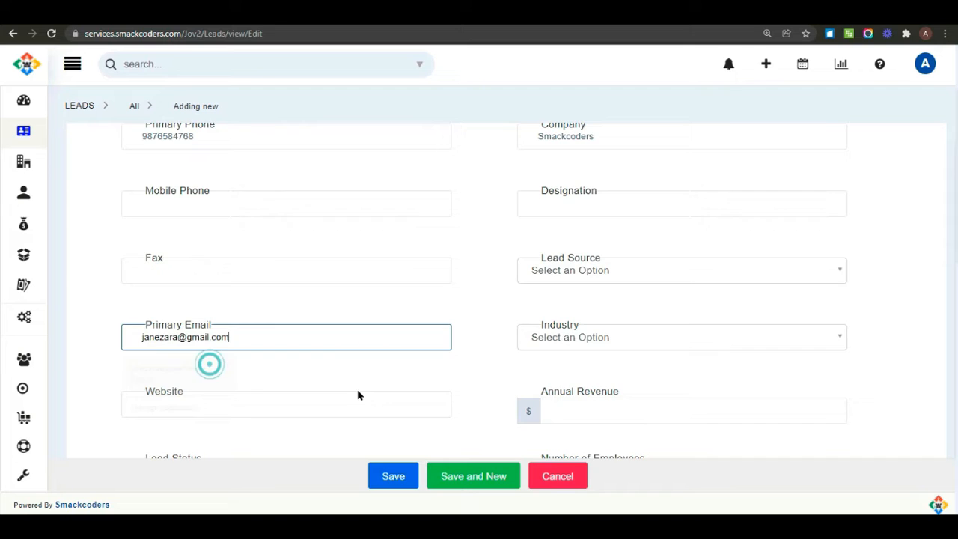
scroll("down", 3)
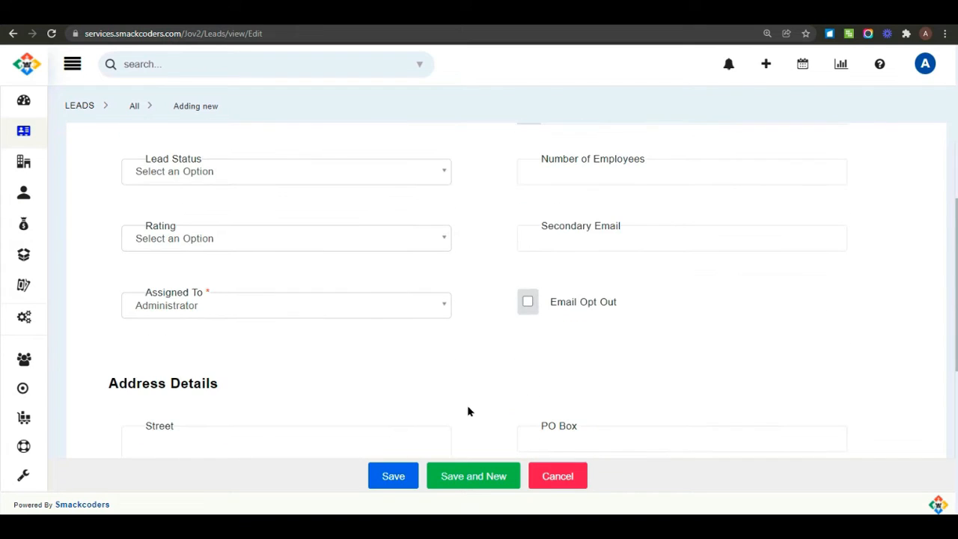
left_click(286, 287)
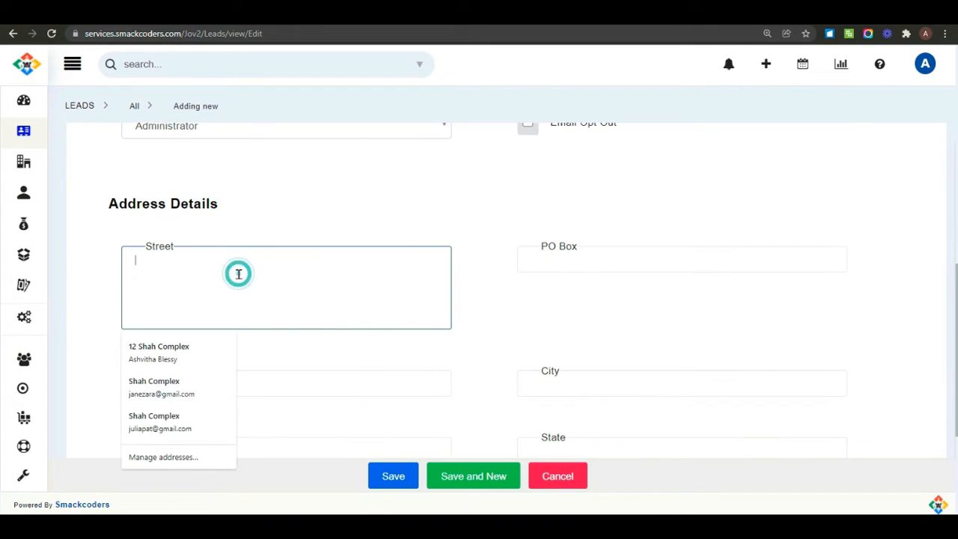
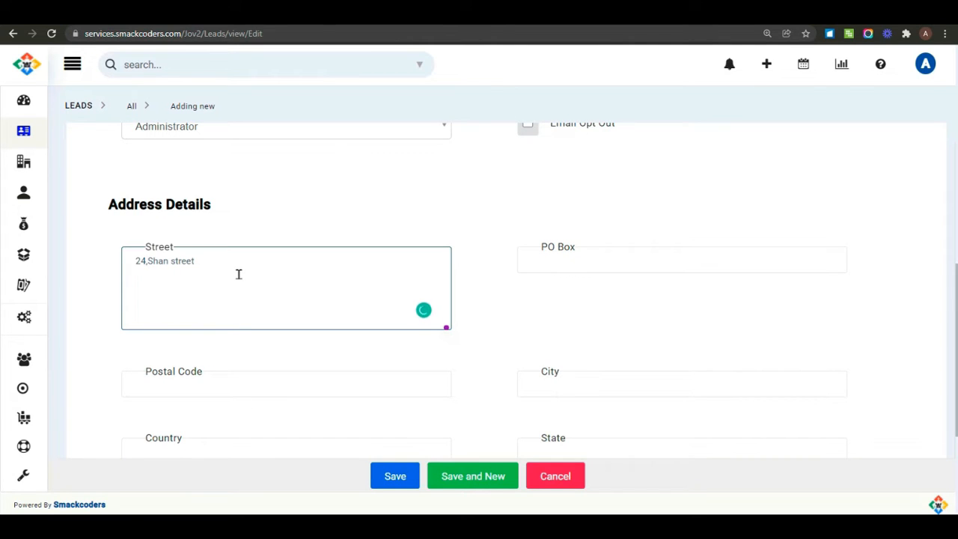
scroll("down", 3)
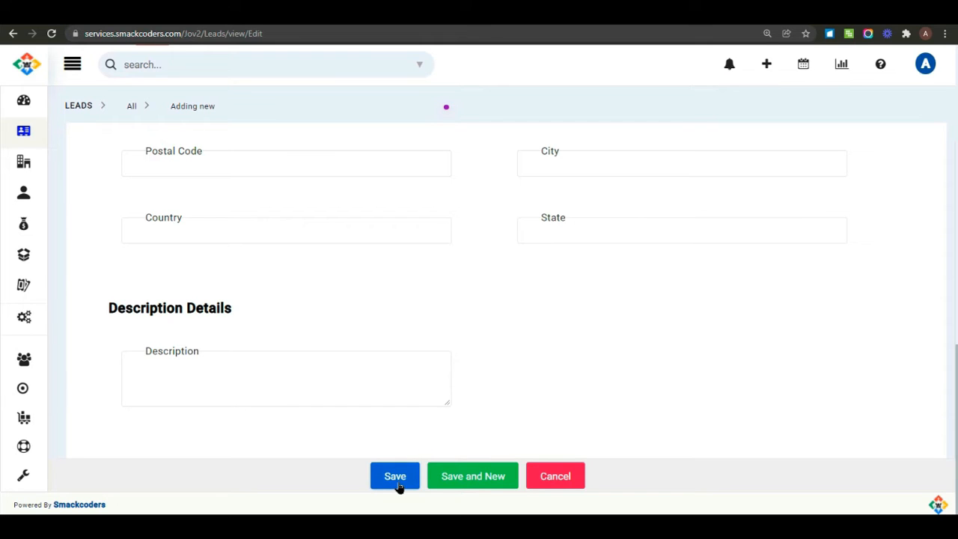
left_click(395, 476)
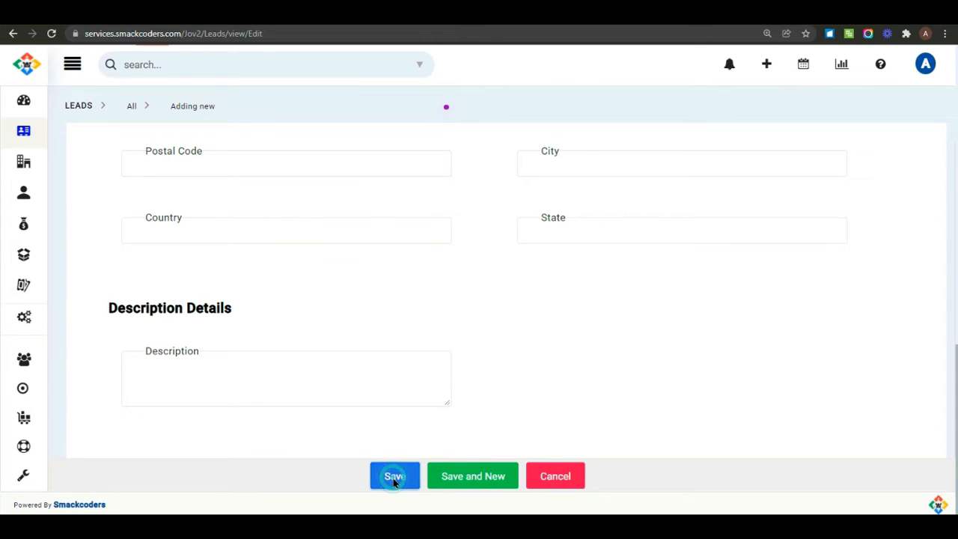
left_click(395, 476)
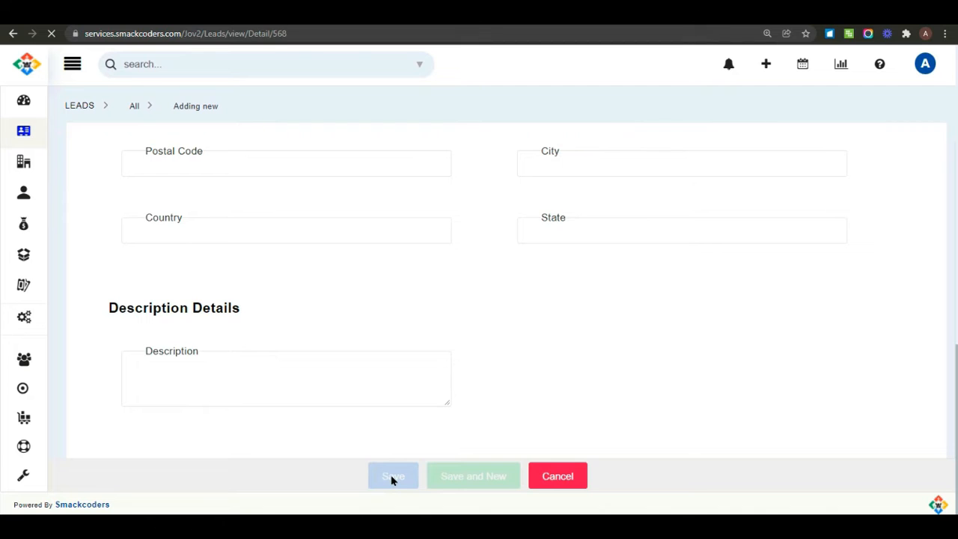
left_click(392, 476)
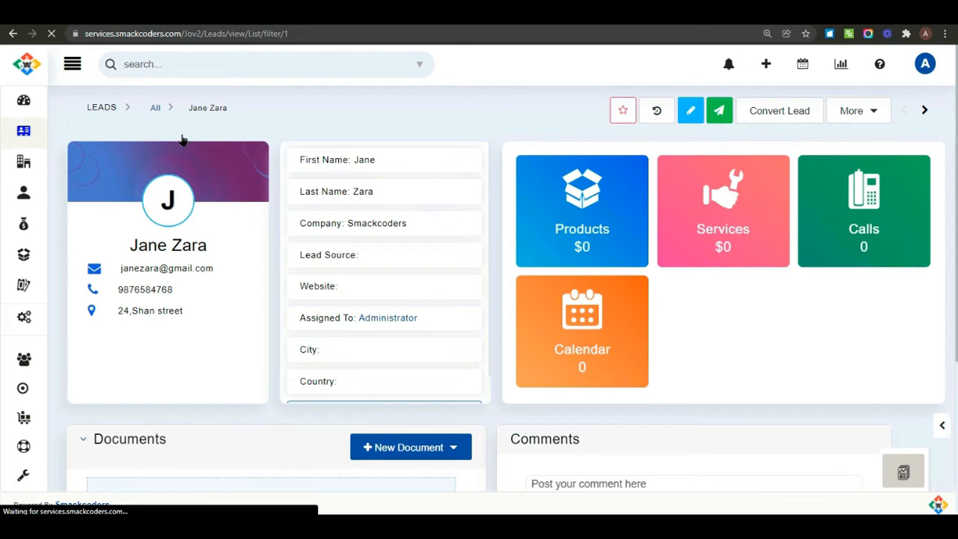
left_click(156, 107)
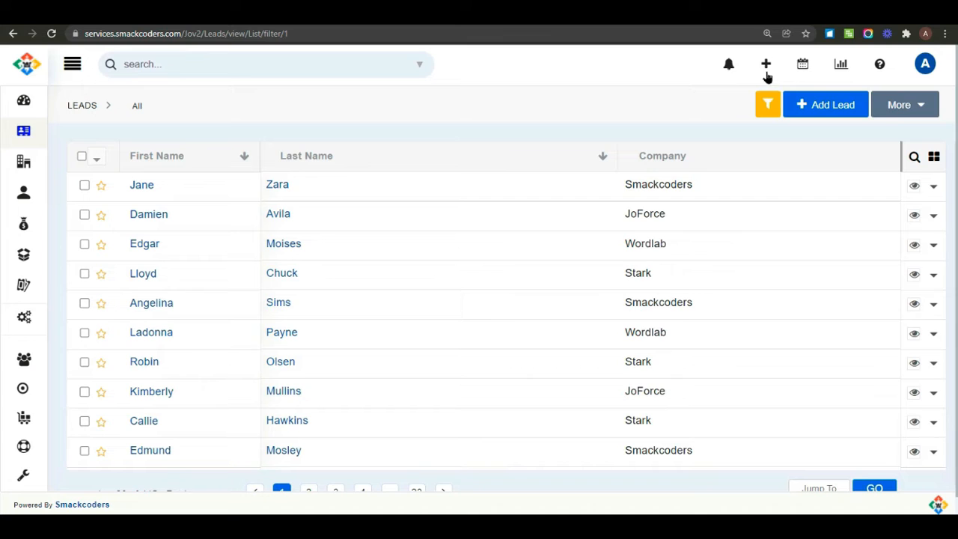
left_click(766, 63)
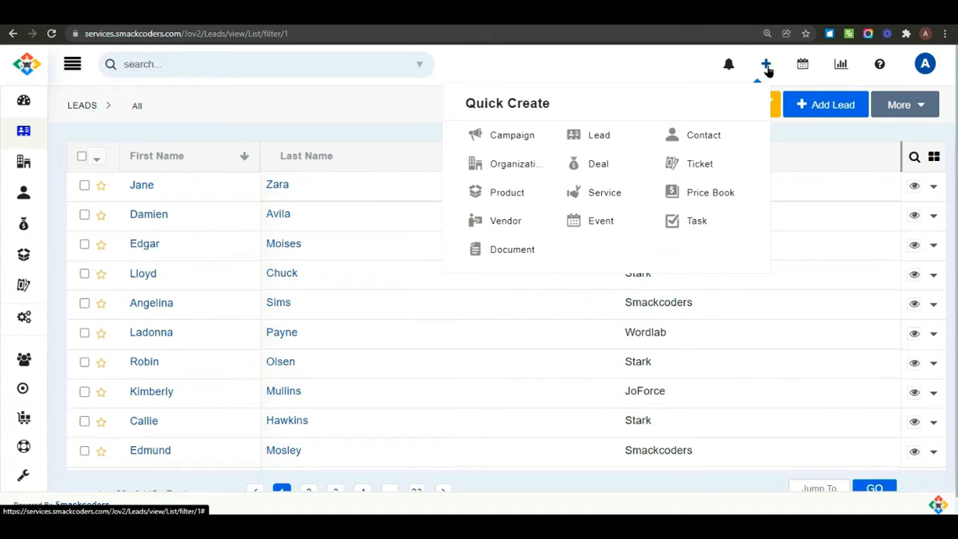
mouse_move(644, 124)
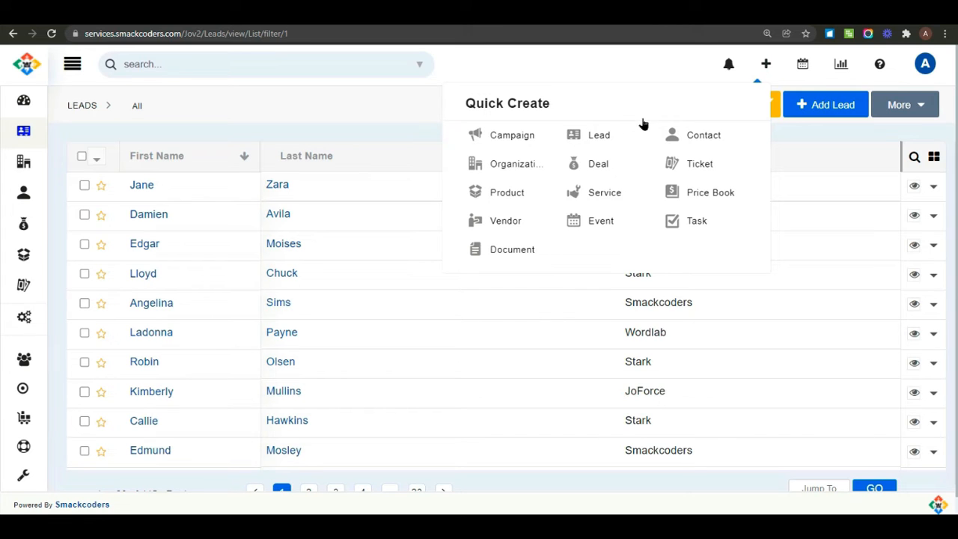
mouse_move(671, 134)
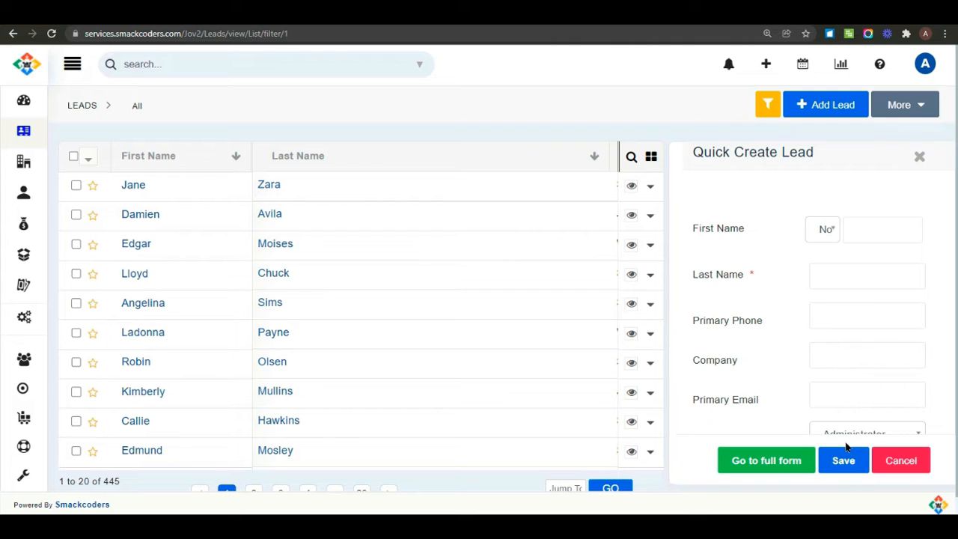
mouse_move(862, 374)
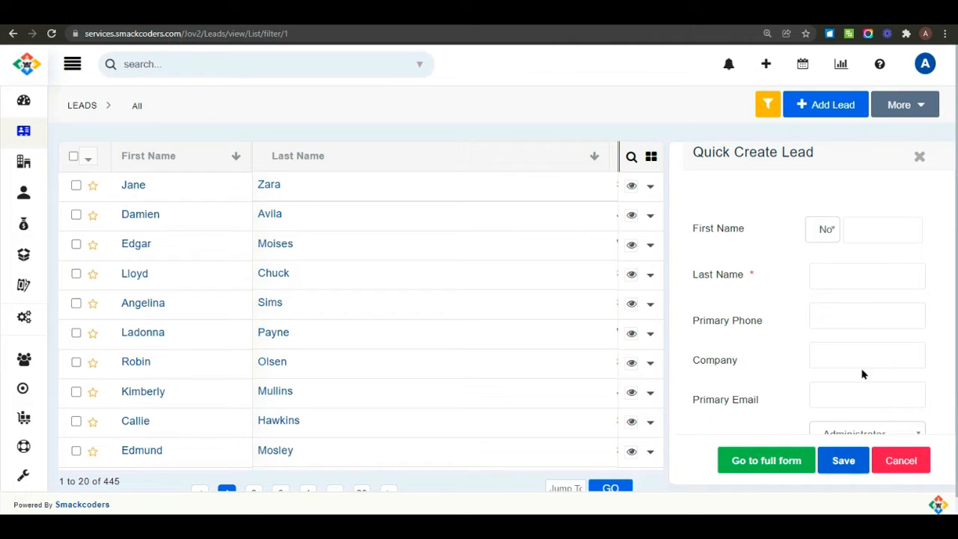
left_click(901, 461)
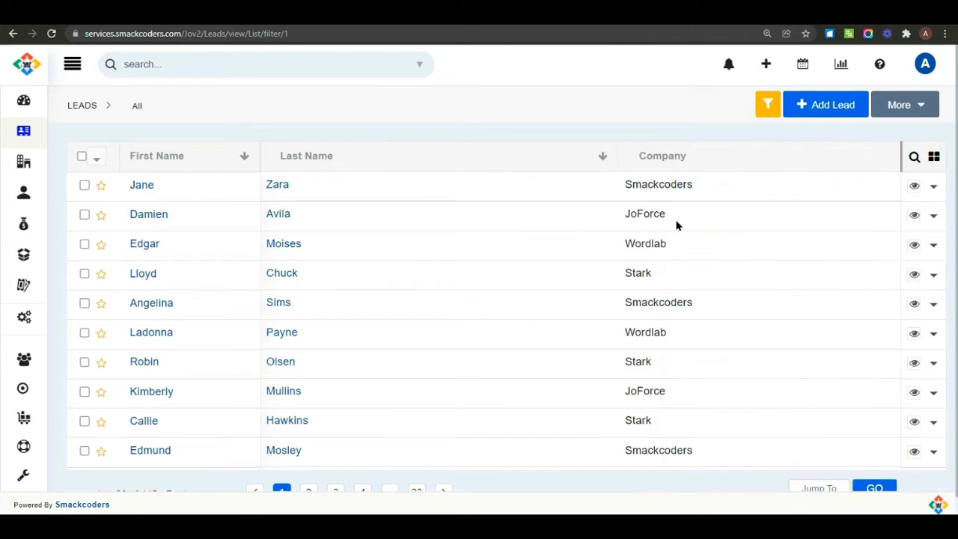
mouse_move(676, 225)
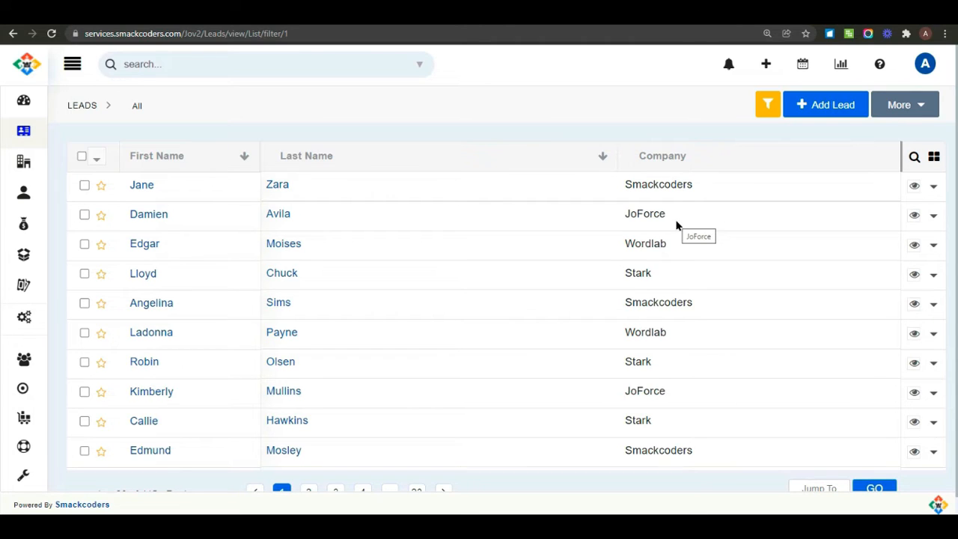
mouse_move(886, 117)
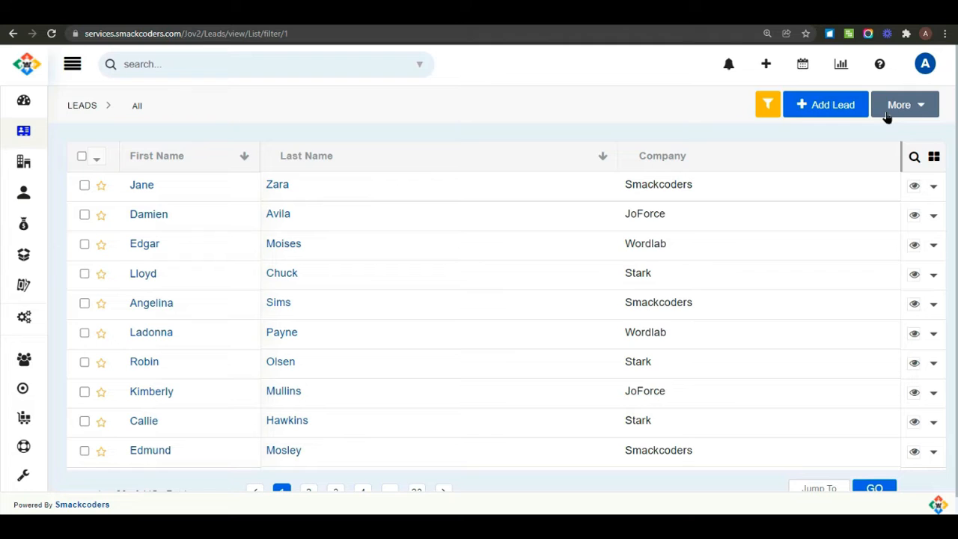
- Start a lead import and choose Leads.csv from Downloads as the source file
left_click(903, 105)
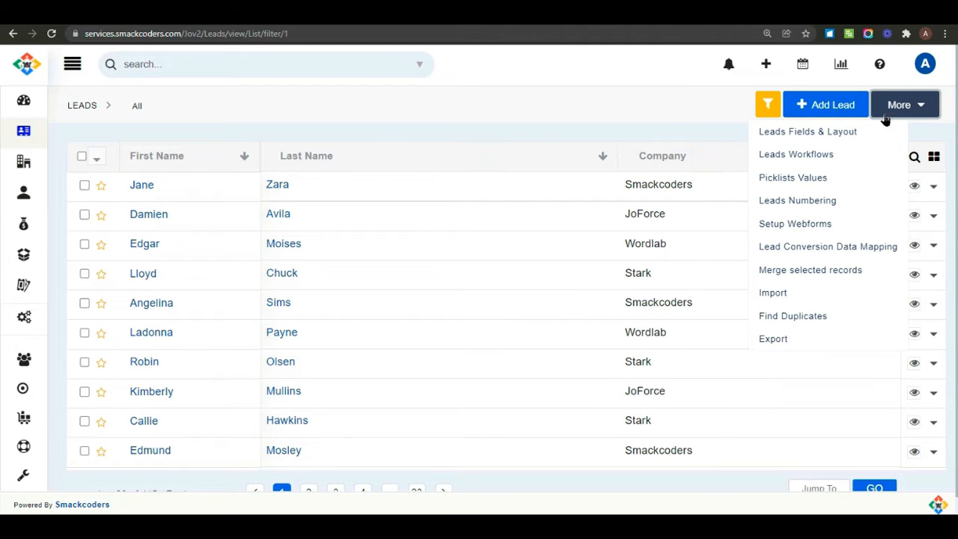
left_click(772, 292)
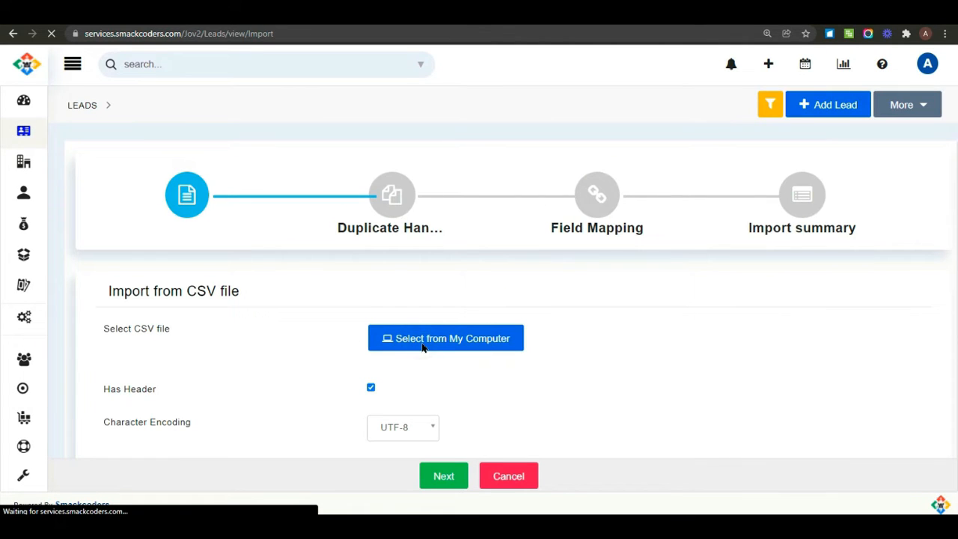
left_click(446, 338)
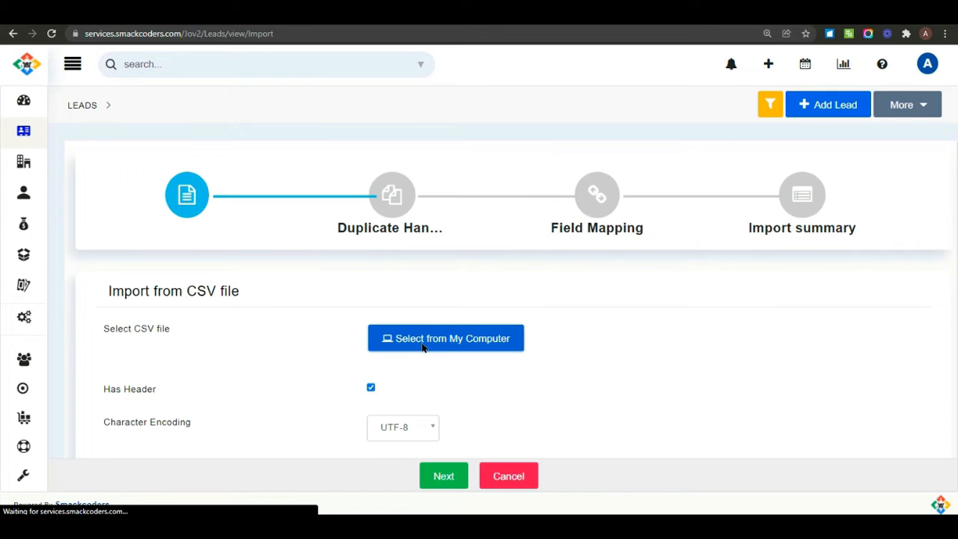
left_click(445, 338)
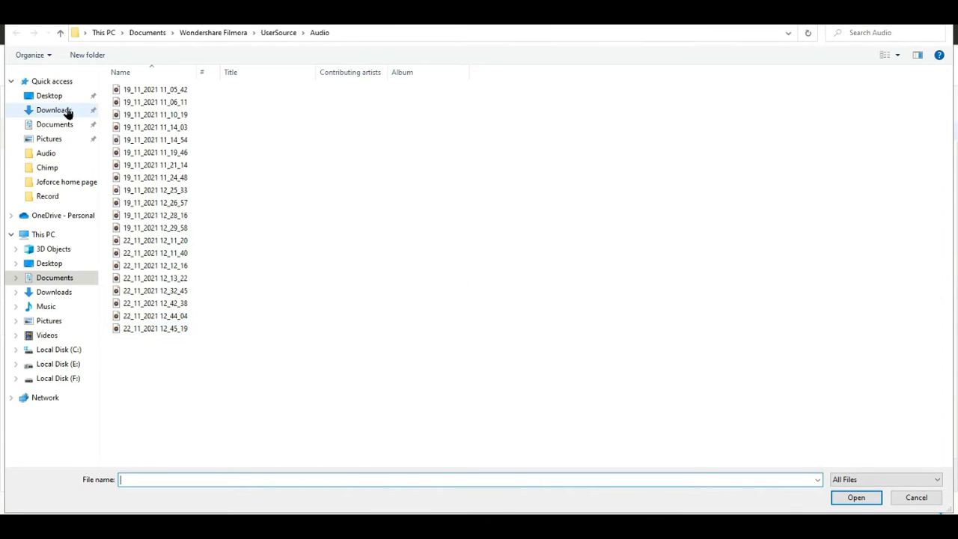
left_click(53, 111)
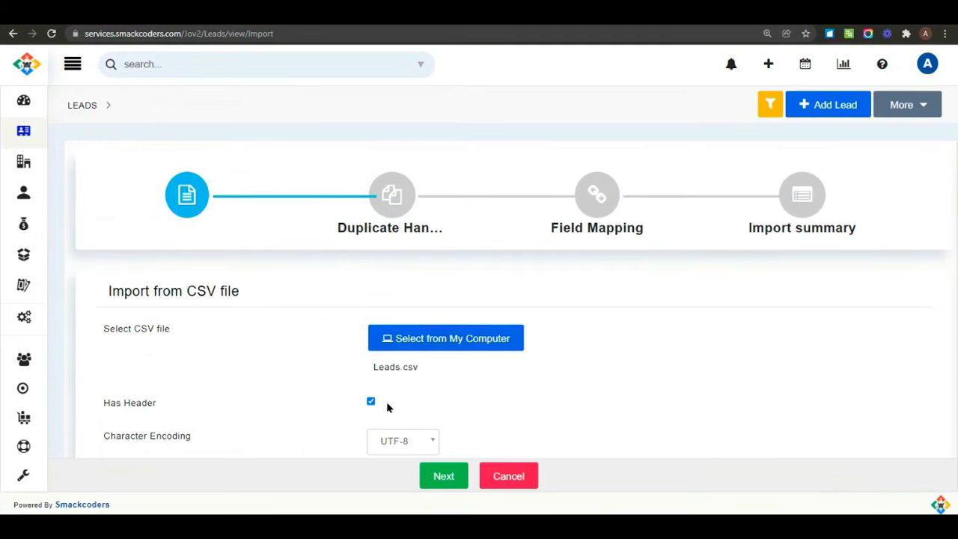
- Keep header, UTF-8 and comma delimiter settings and advance to duplicate handling
scroll("down", 3)
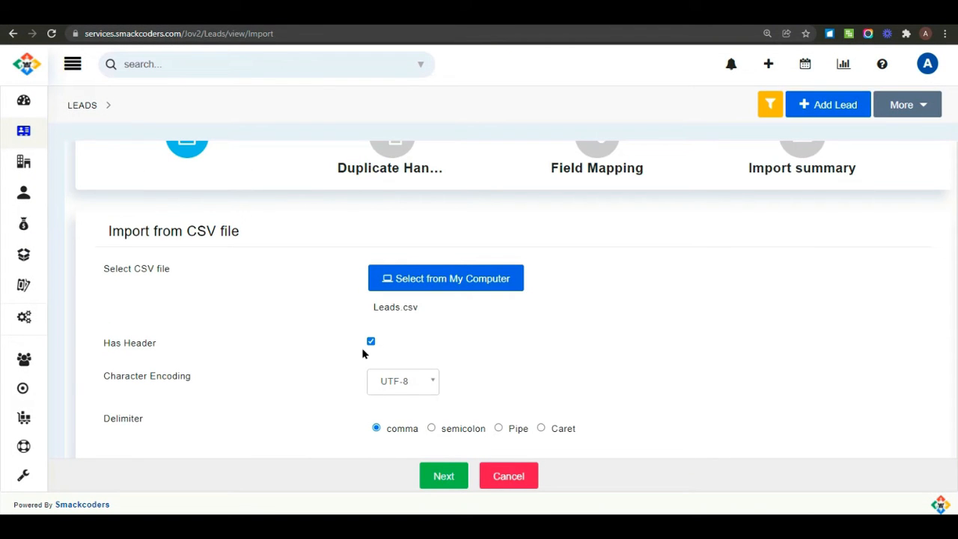
mouse_move(368, 353)
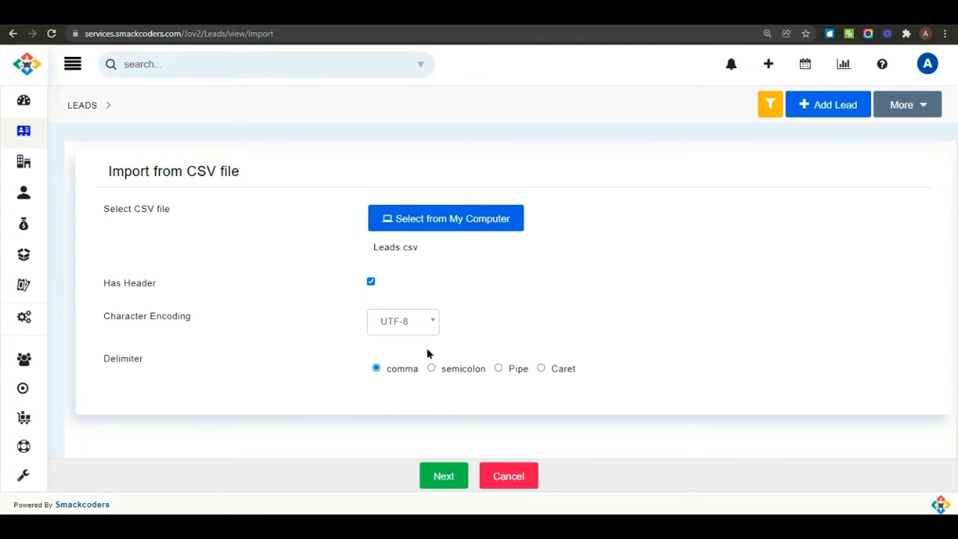
left_click(403, 321)
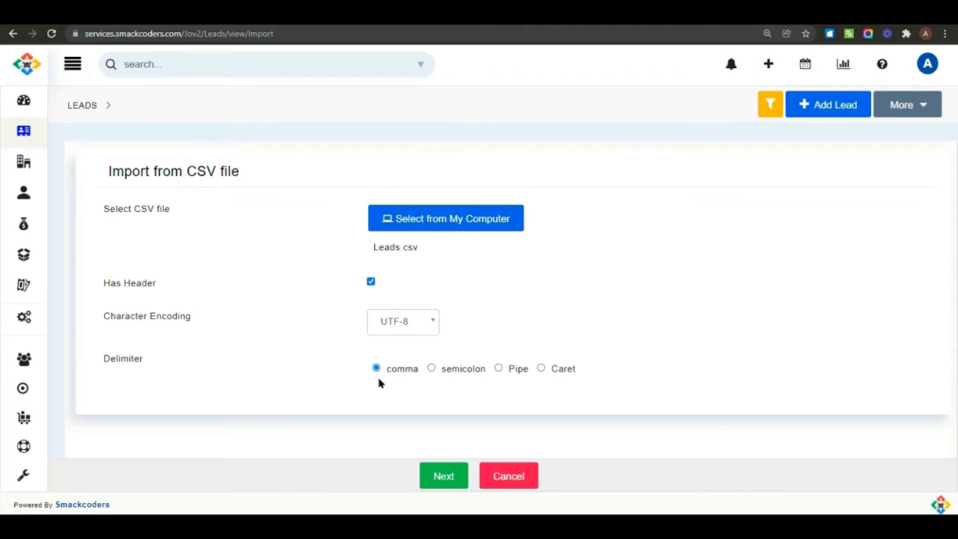
mouse_move(443, 476)
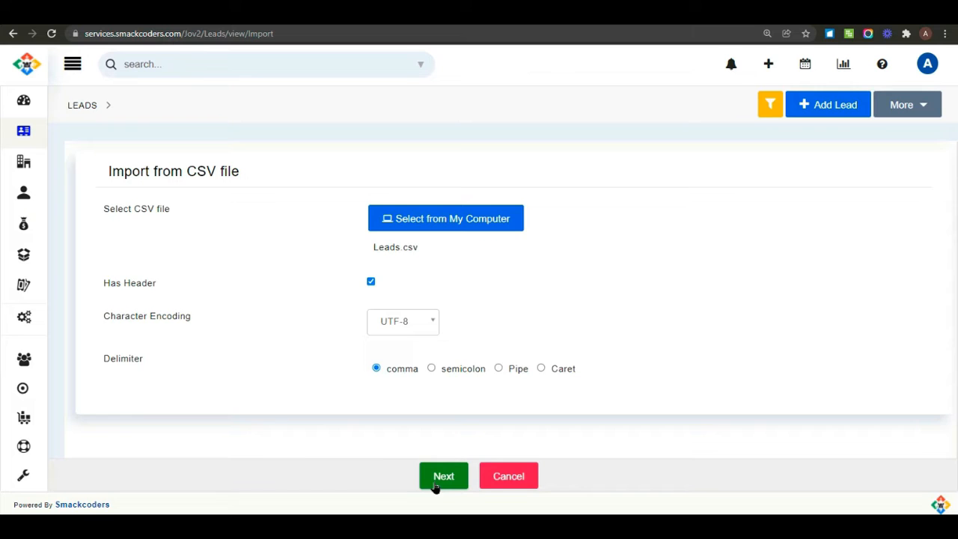
left_click(443, 475)
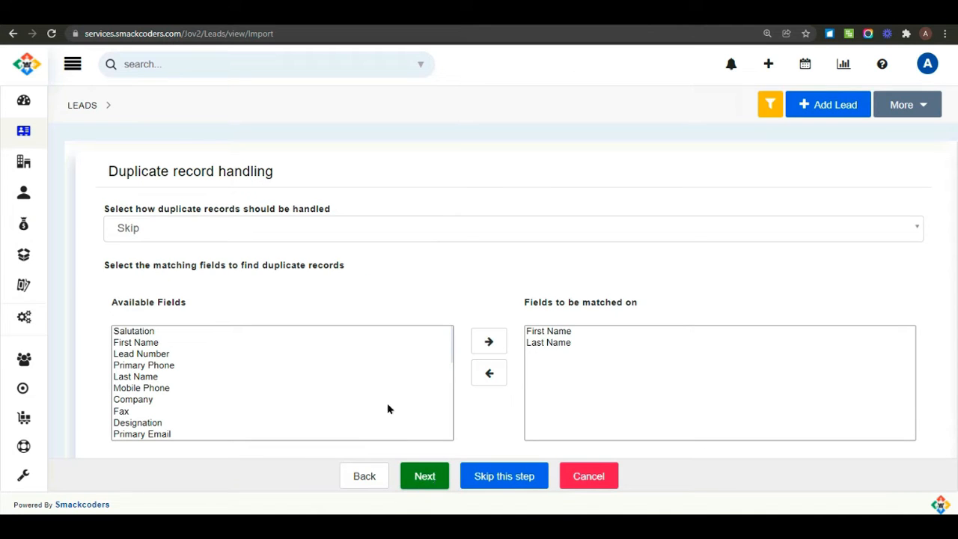
- Keep Skip on First Name and Last Name matches and proceed to field mapping
scroll("down", 3)
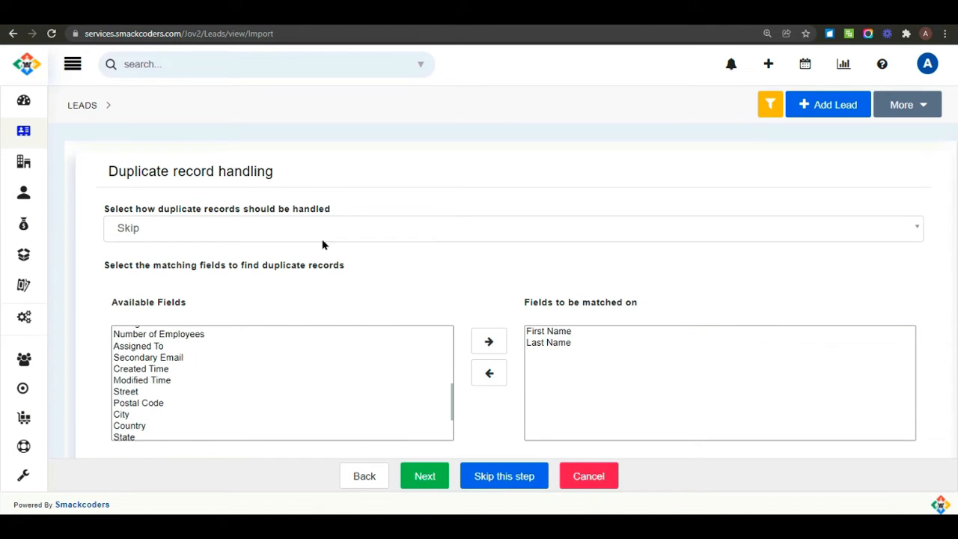
scroll("down", 3)
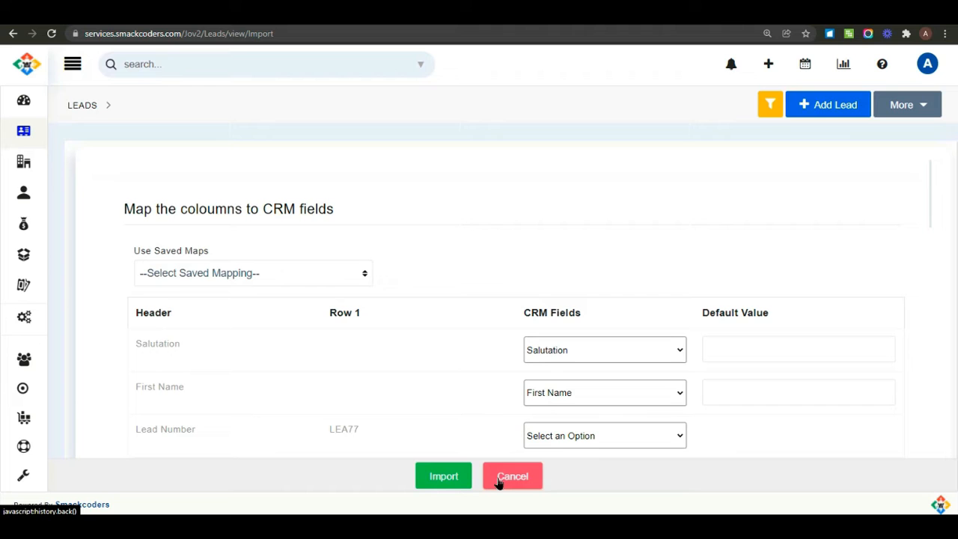
mouse_move(491, 383)
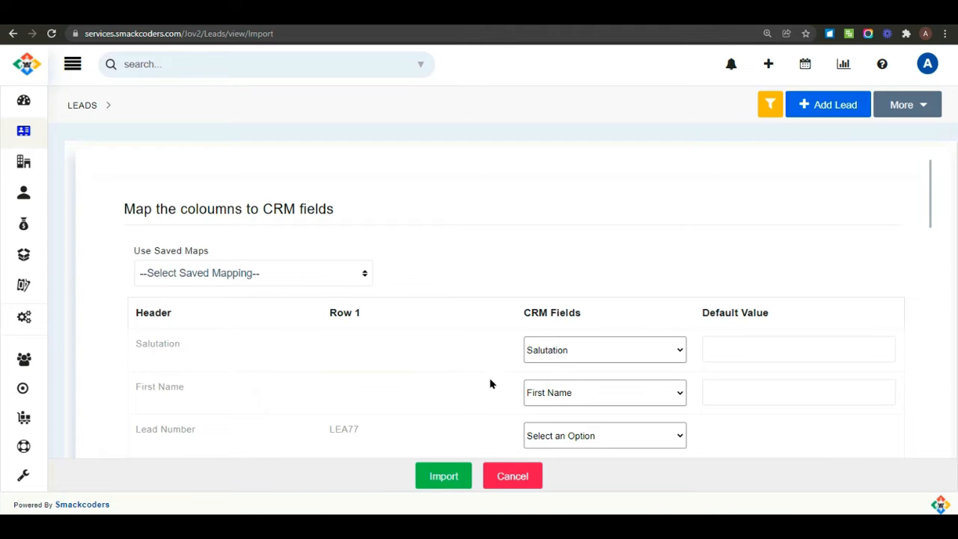
- Review the CSV-to-lead field mapping and import the leads
scroll("down", 3)
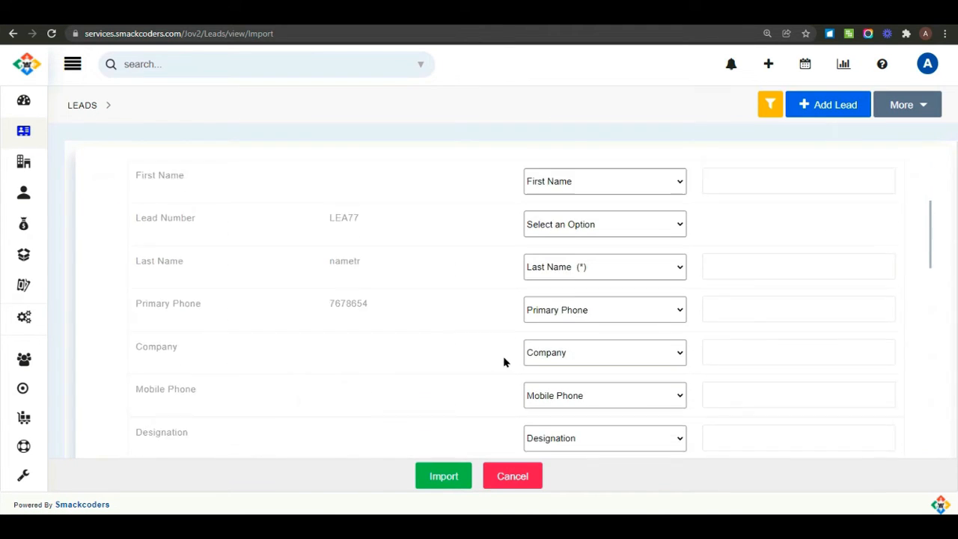
scroll("down", 3)
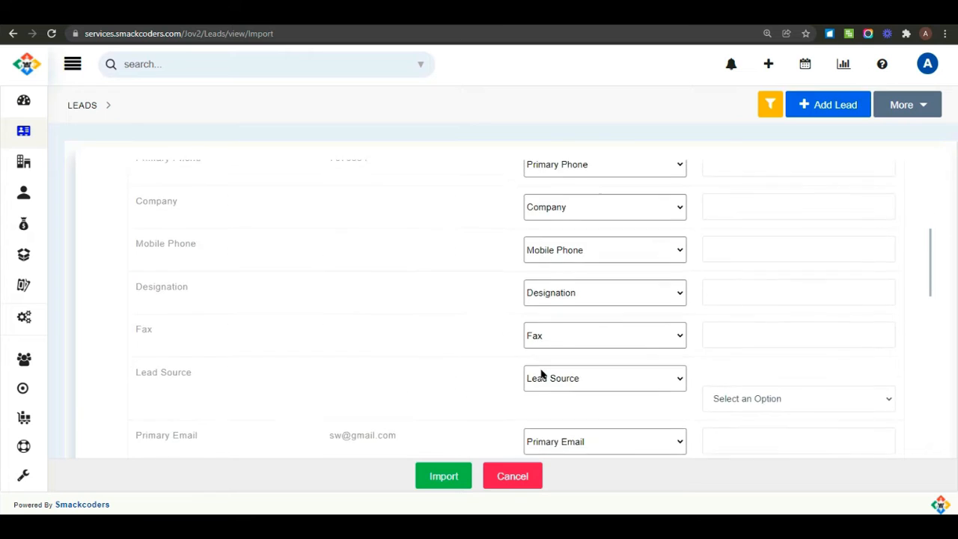
scroll("down", 3)
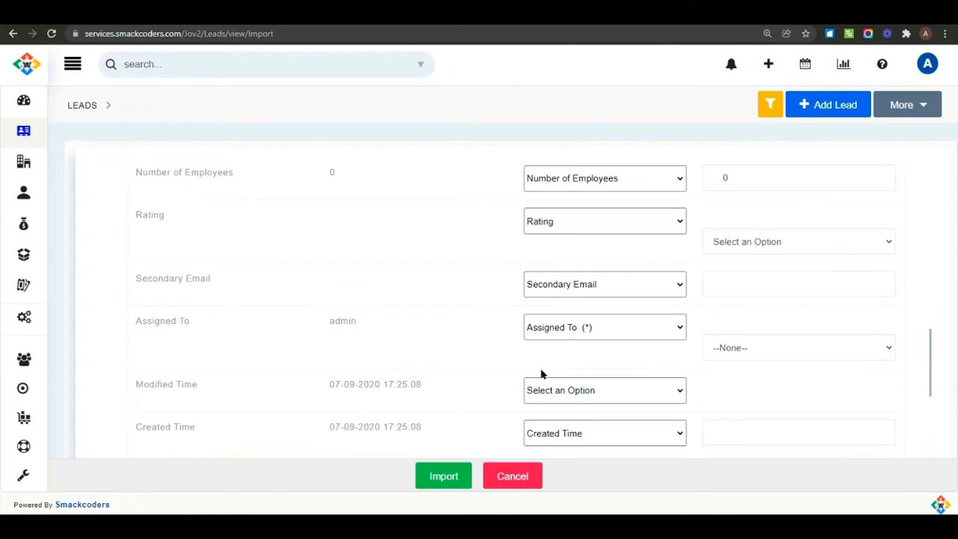
scroll("down", 3)
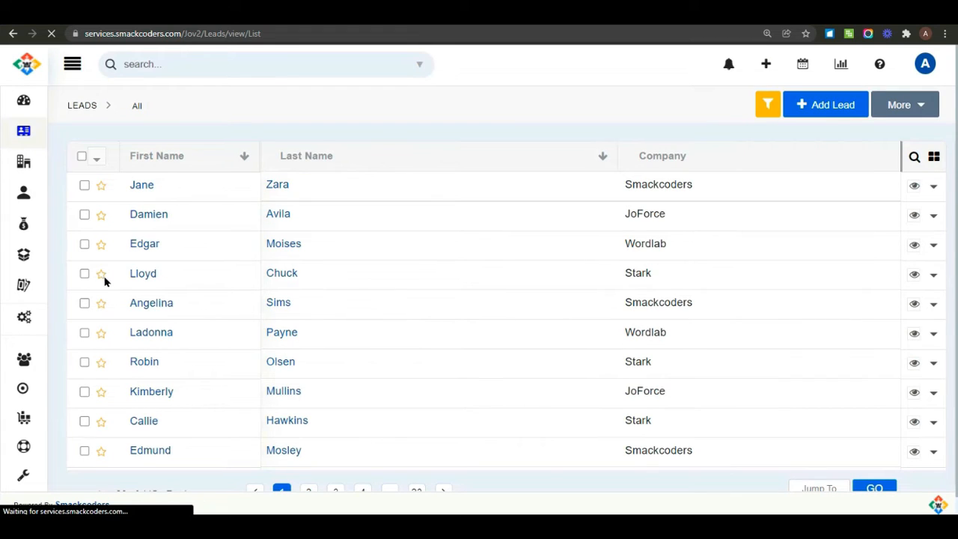
mouse_move(344, 206)
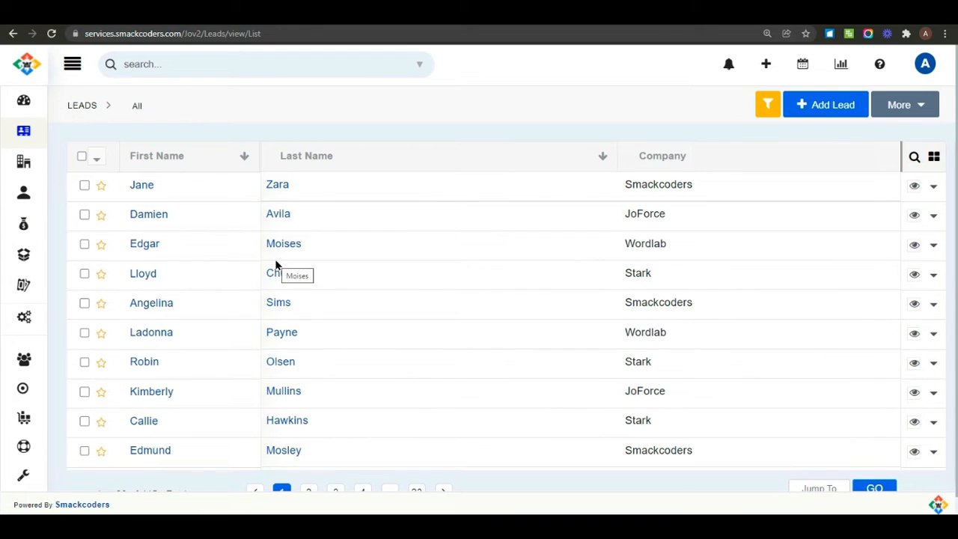
mouse_move(232, 251)
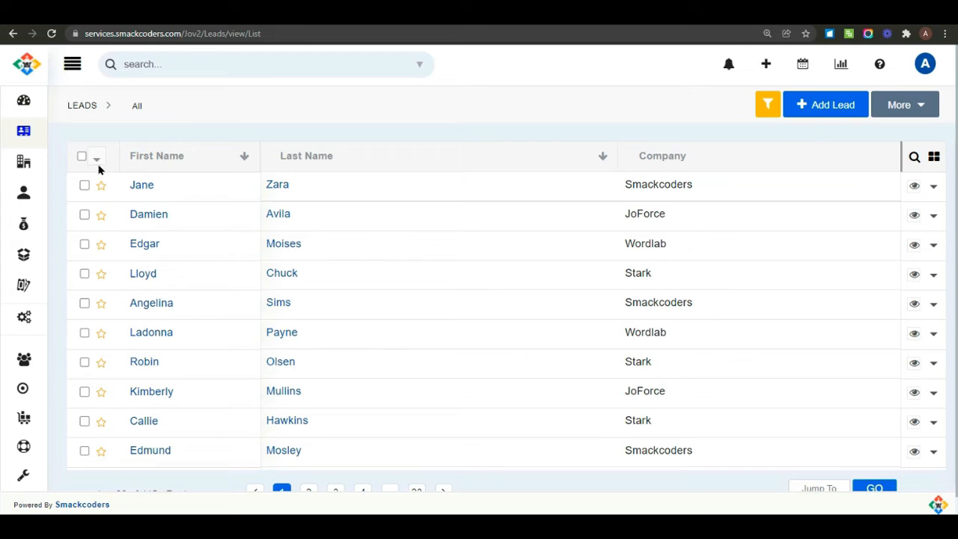
mouse_move(83, 209)
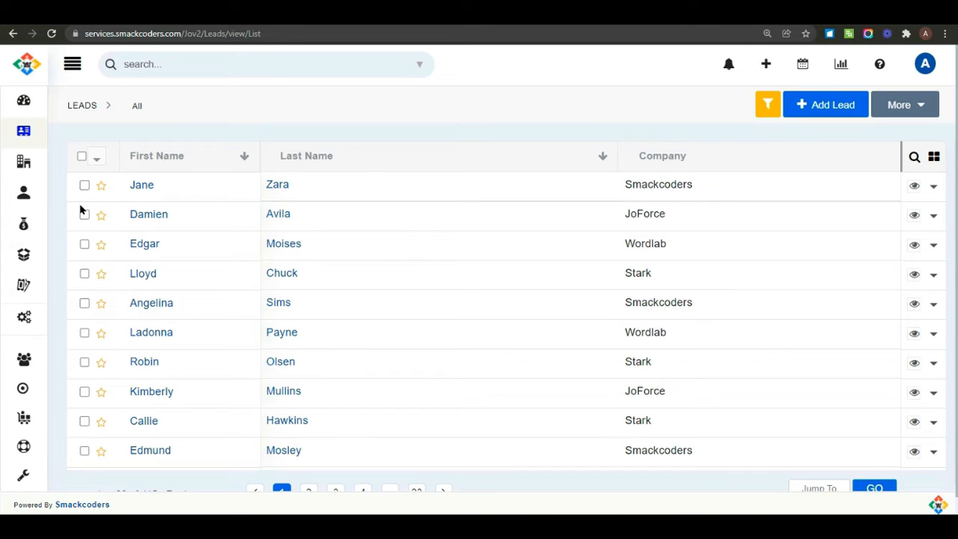
left_click(83, 185)
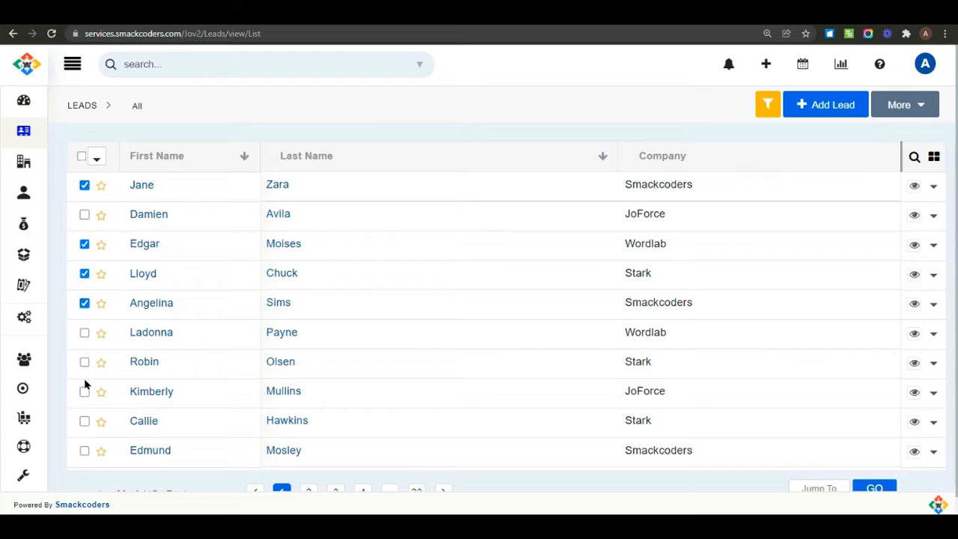
left_click(84, 390)
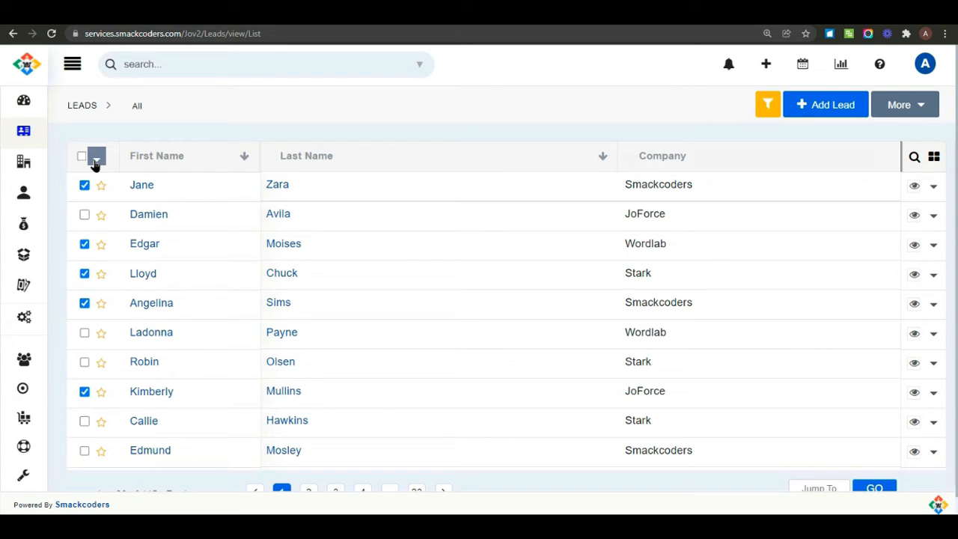
left_click(95, 156)
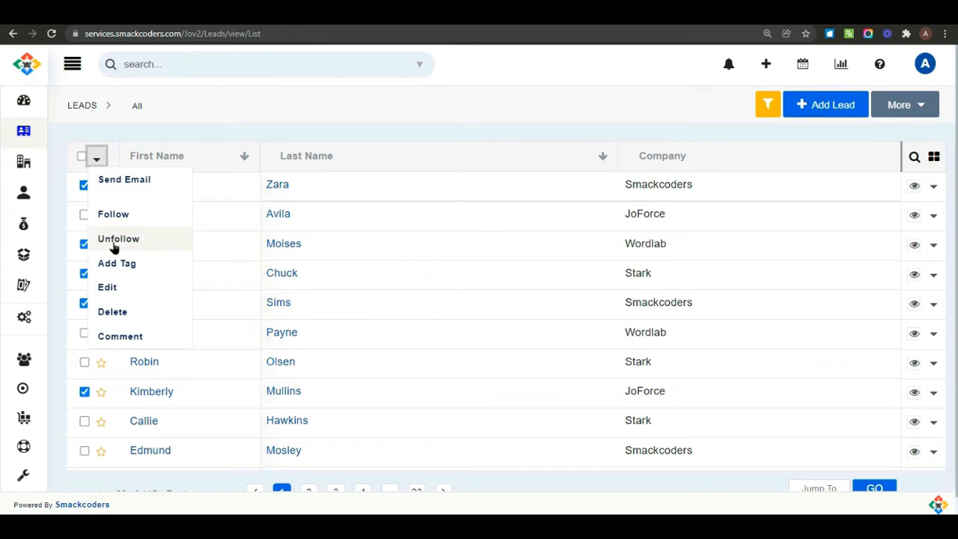
left_click(118, 238)
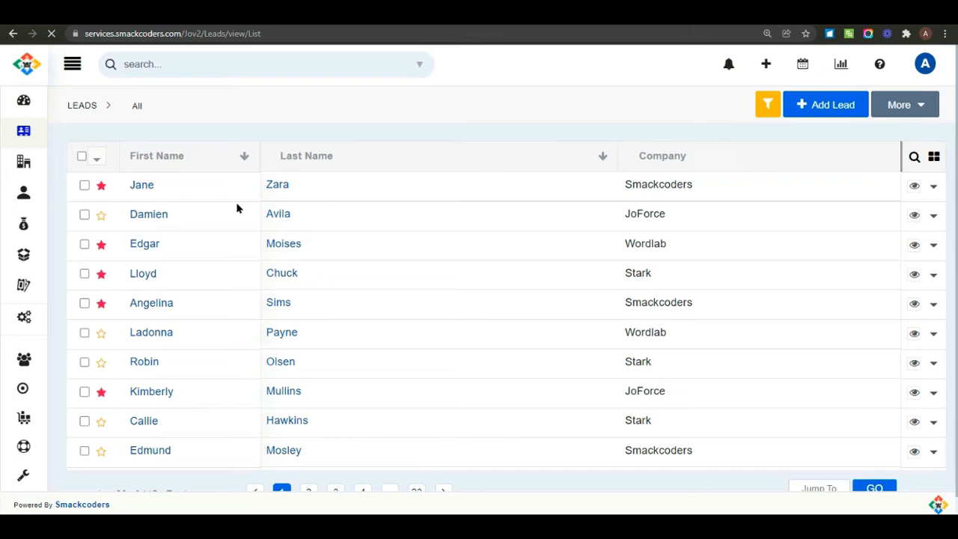
mouse_move(748, 227)
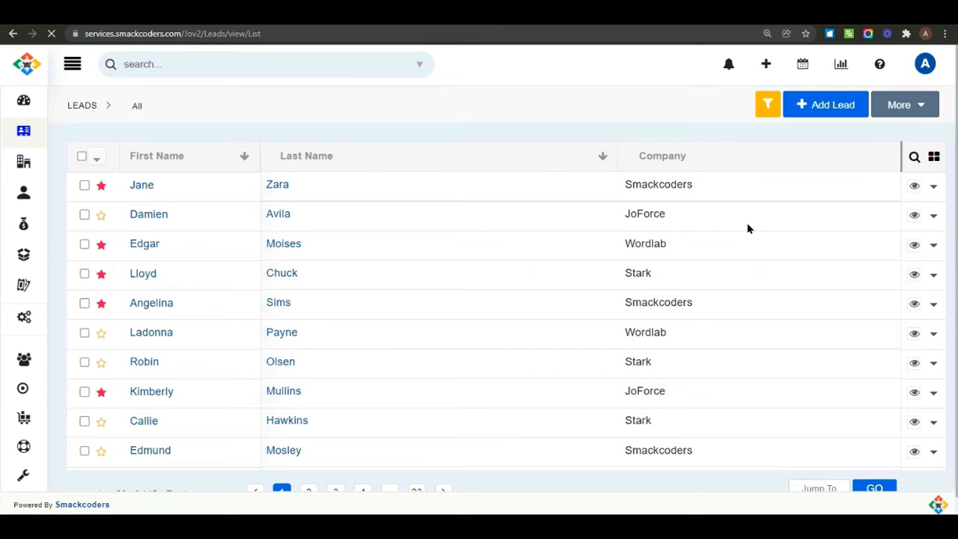
left_click(51, 33)
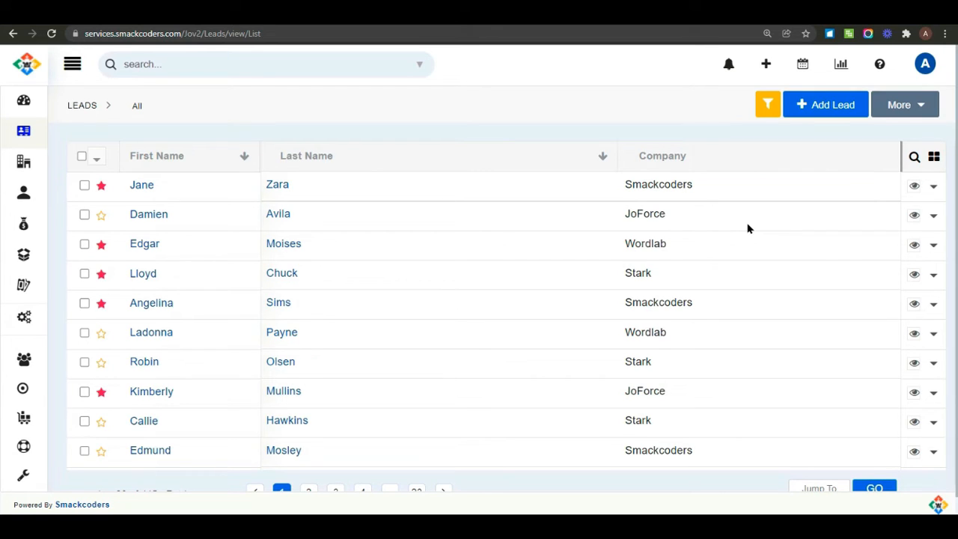
mouse_move(913, 186)
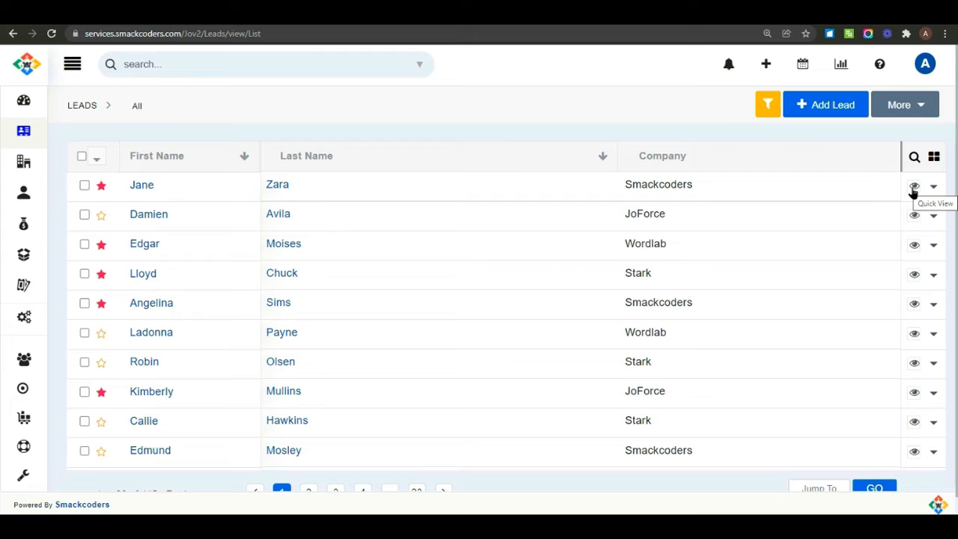
left_click(913, 185)
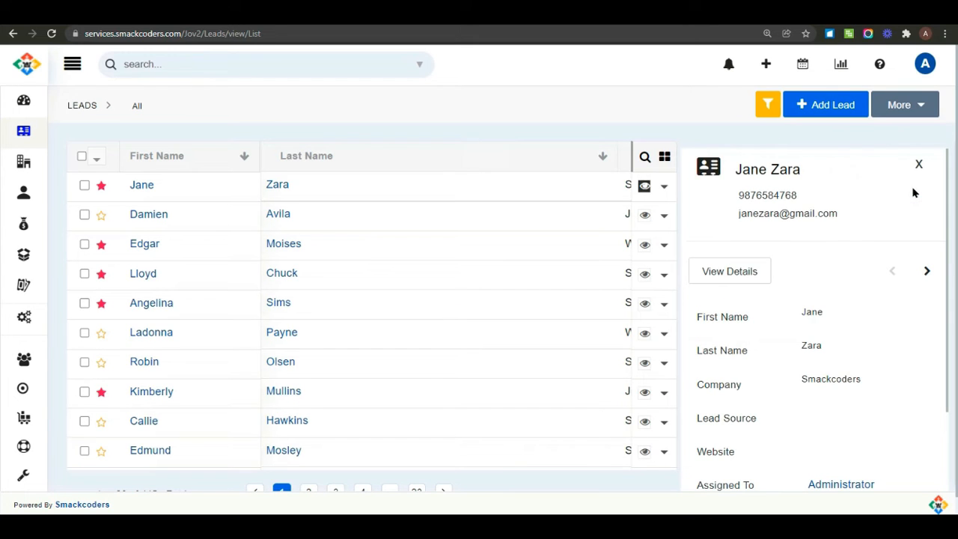
scroll("down", 3)
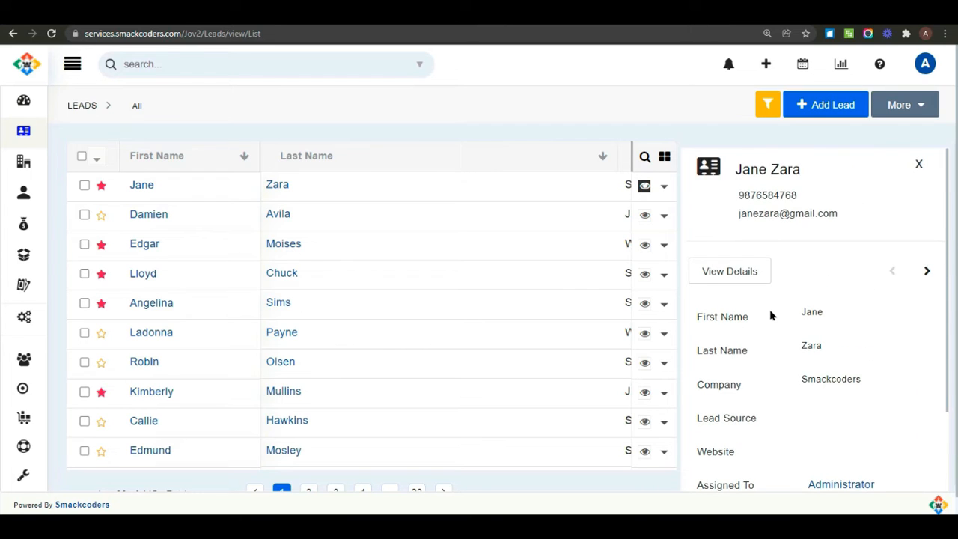
mouse_move(908, 208)
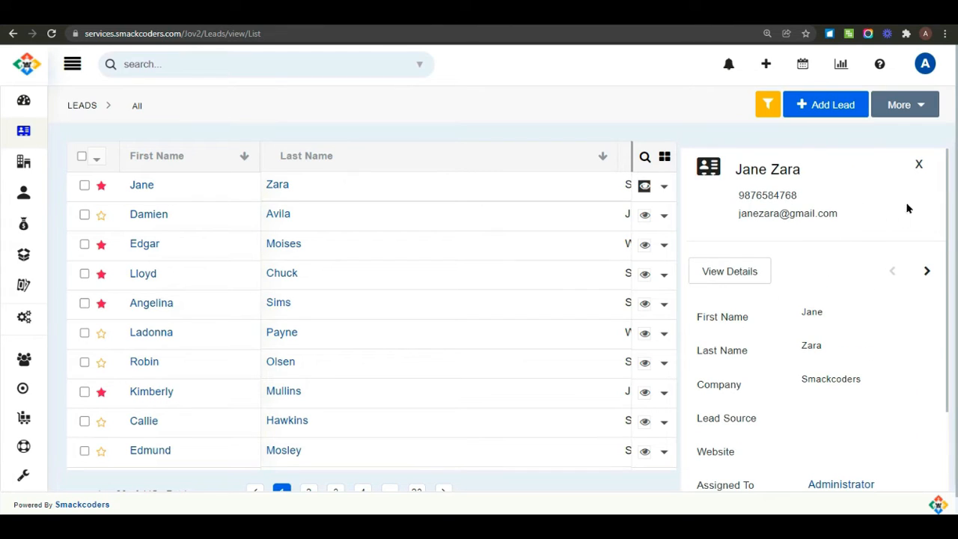
left_click(918, 163)
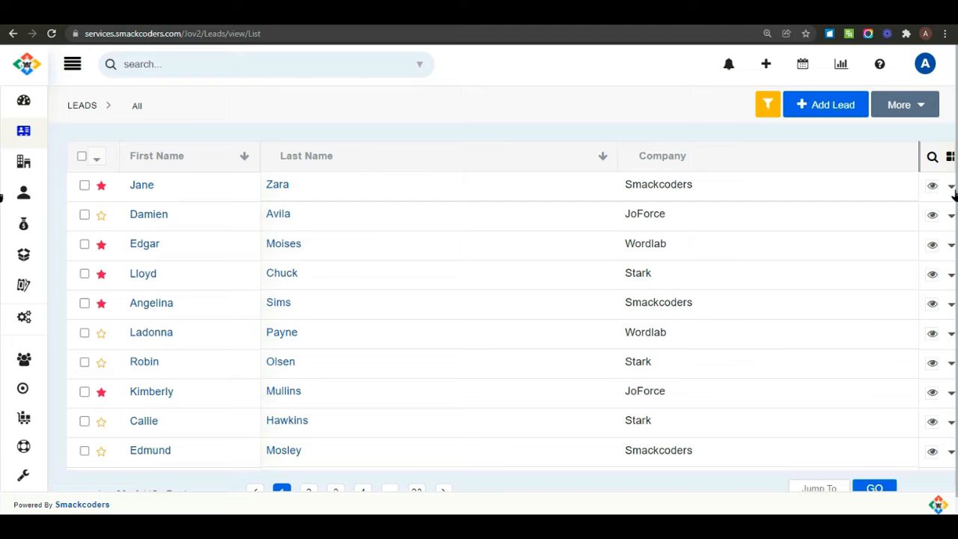
left_click(950, 185)
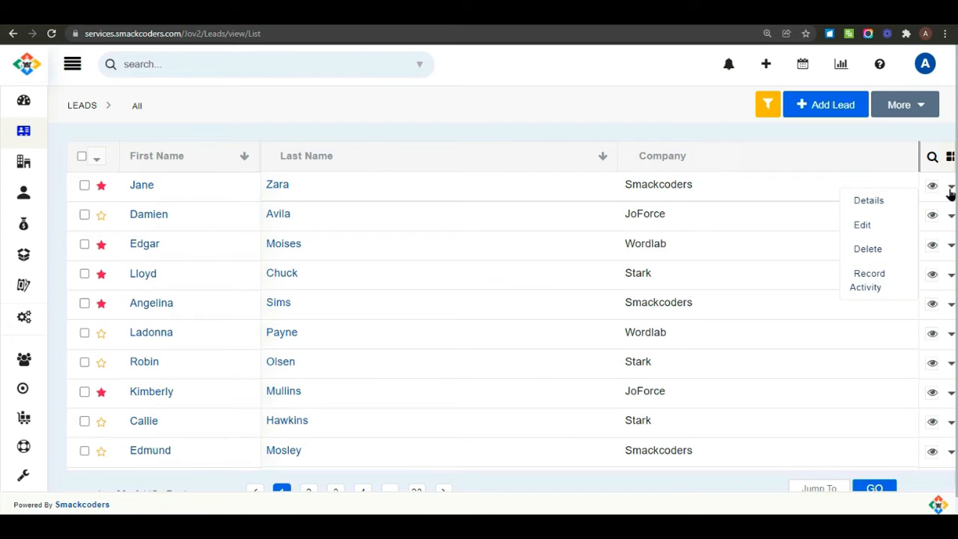
left_click(950, 186)
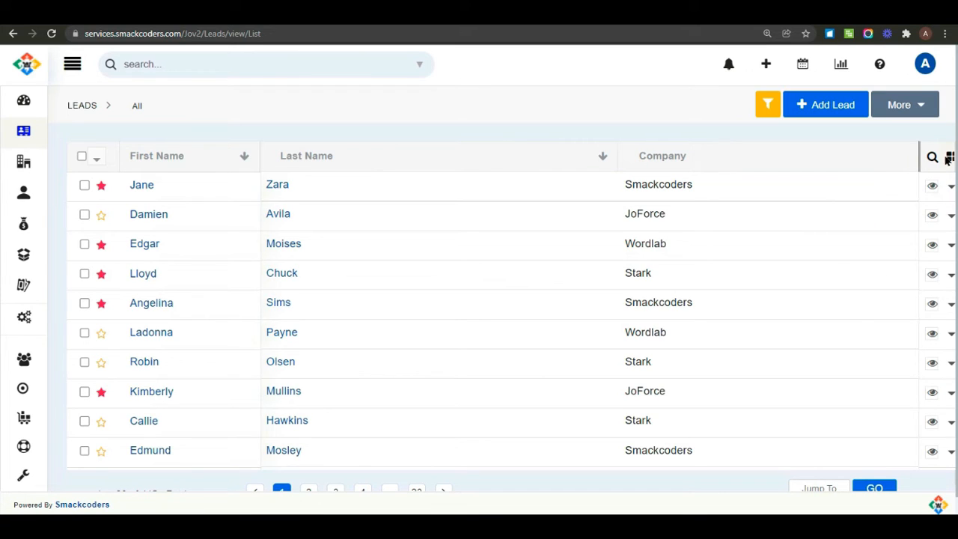
- Bring up Configure Columns for the leads list and move Primary Phone above Company
left_click(948, 156)
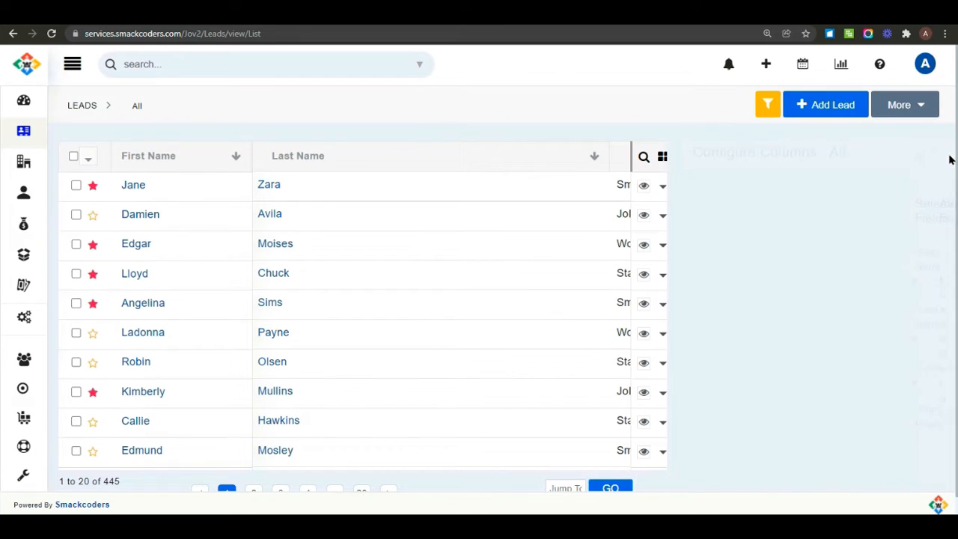
left_click(661, 156)
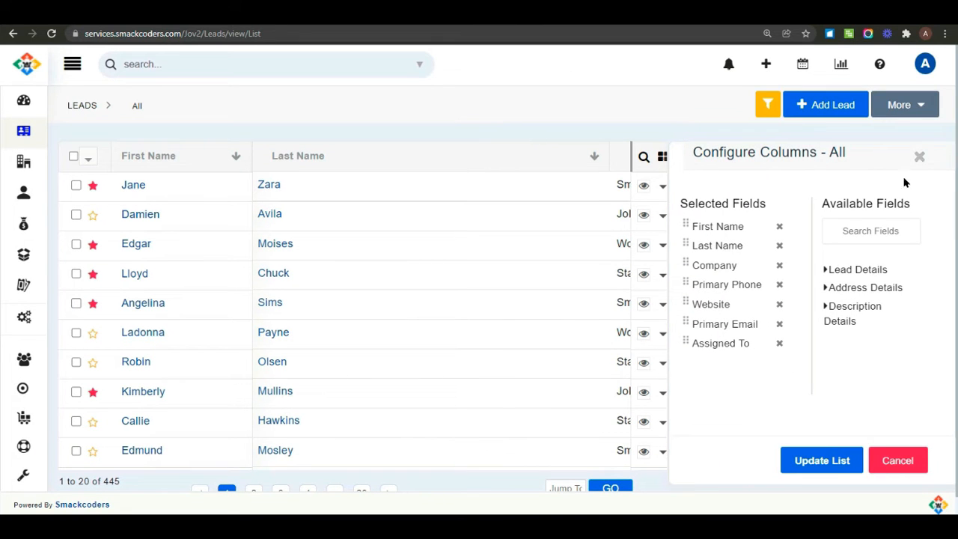
mouse_move(725, 237)
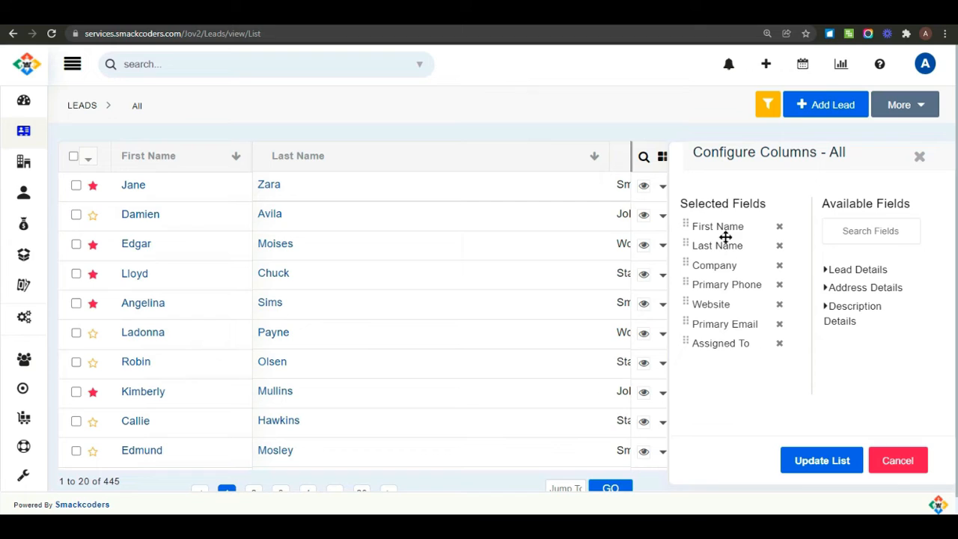
mouse_move(724, 284)
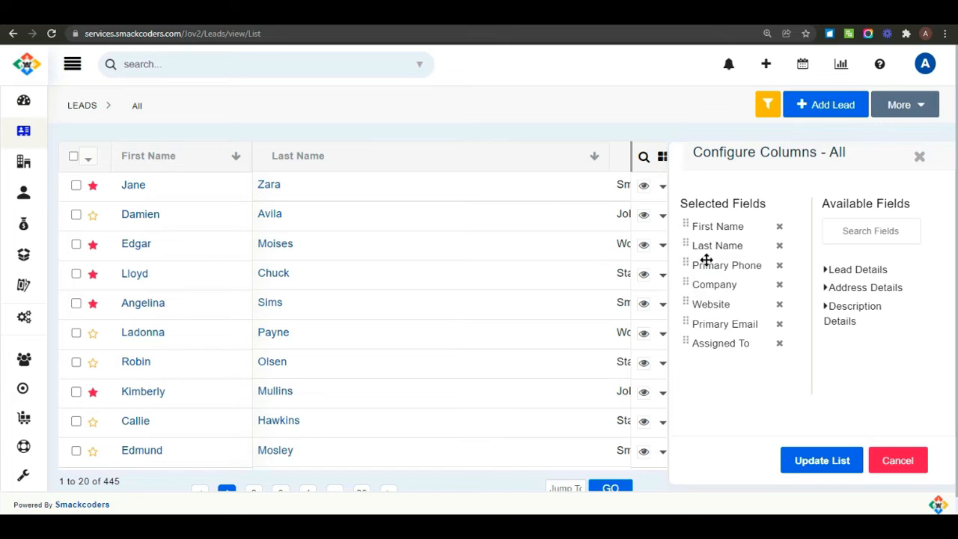
mouse_move(772, 292)
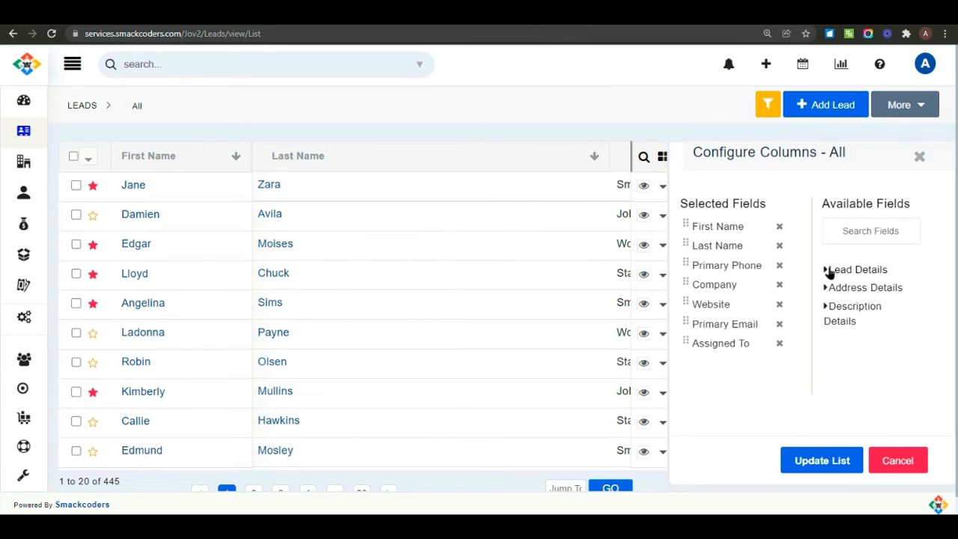
- Add Lead Status from Lead Details as a list column and update the list
left_click(857, 270)
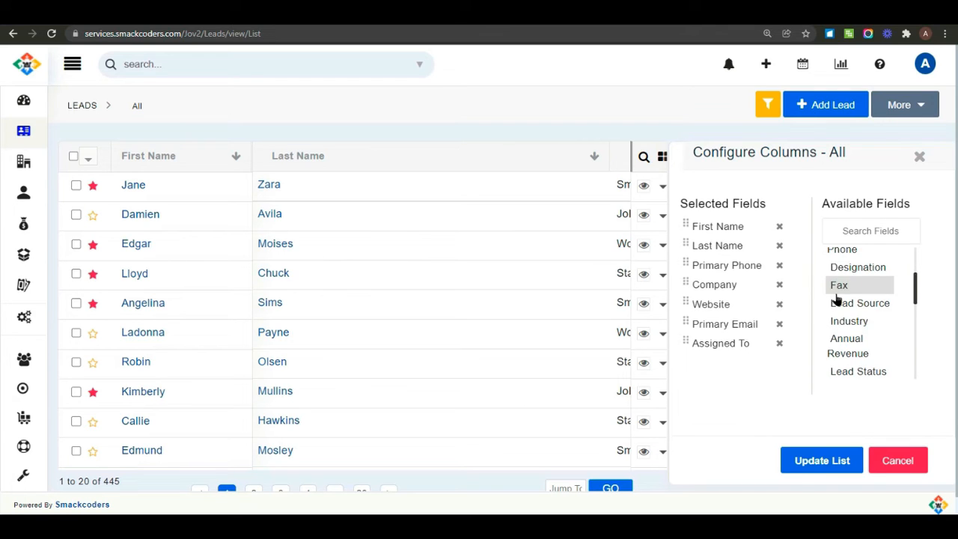
scroll("down", 3)
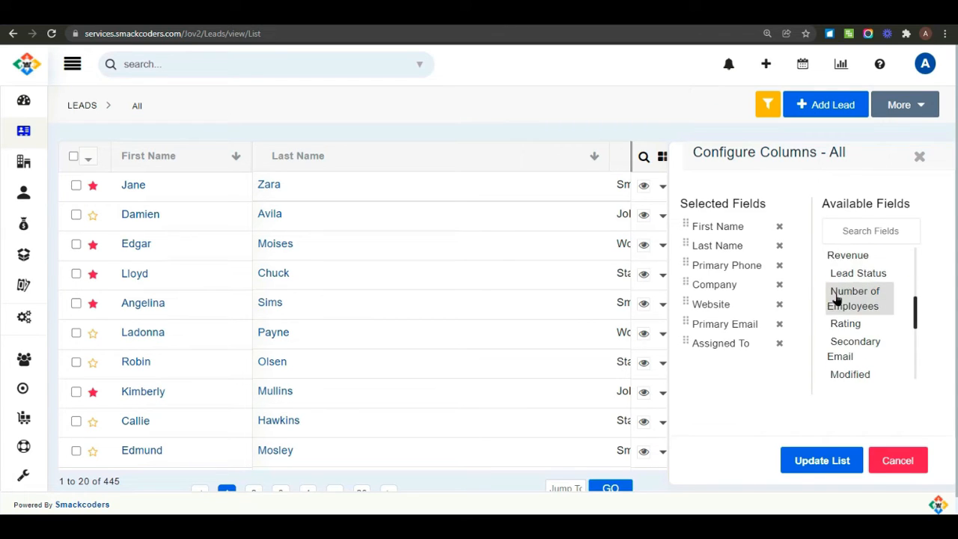
left_click(857, 273)
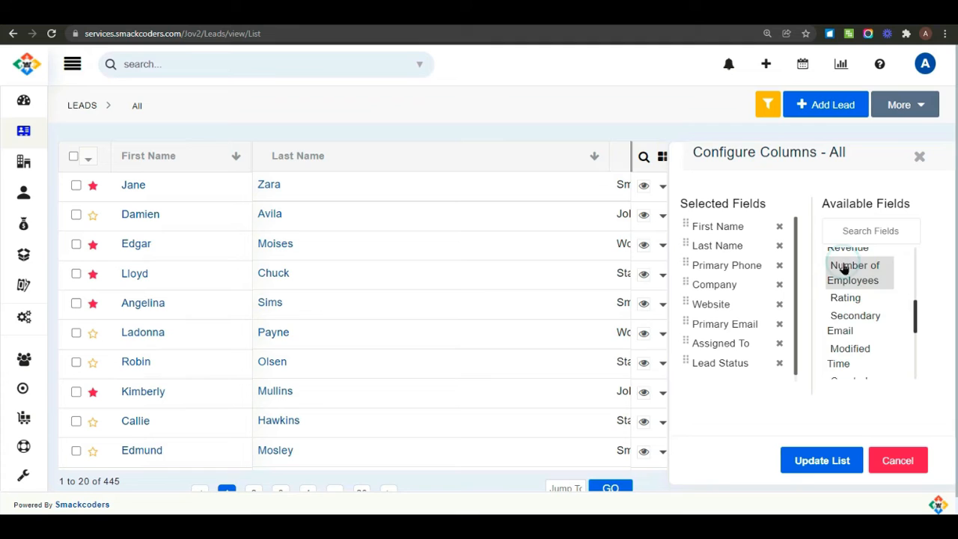
scroll("down", 3)
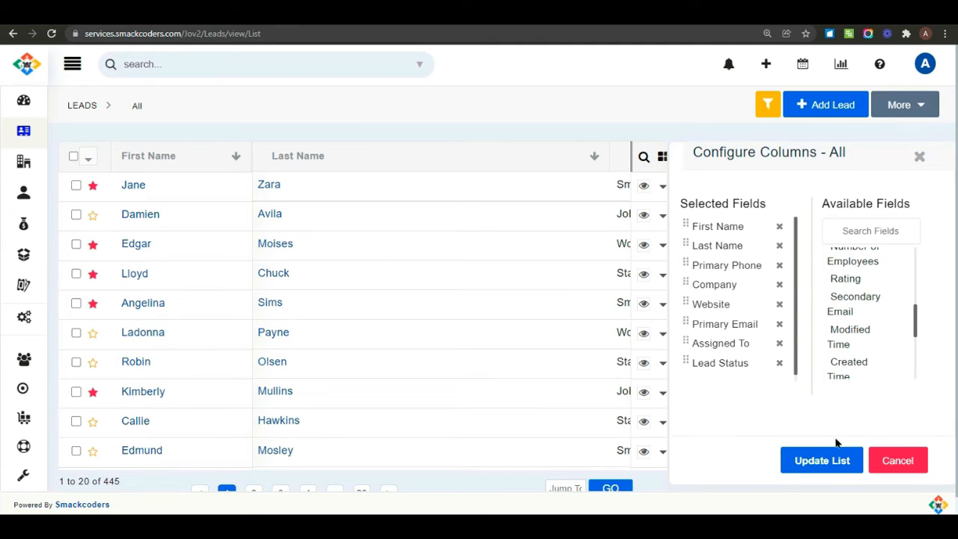
left_click(820, 459)
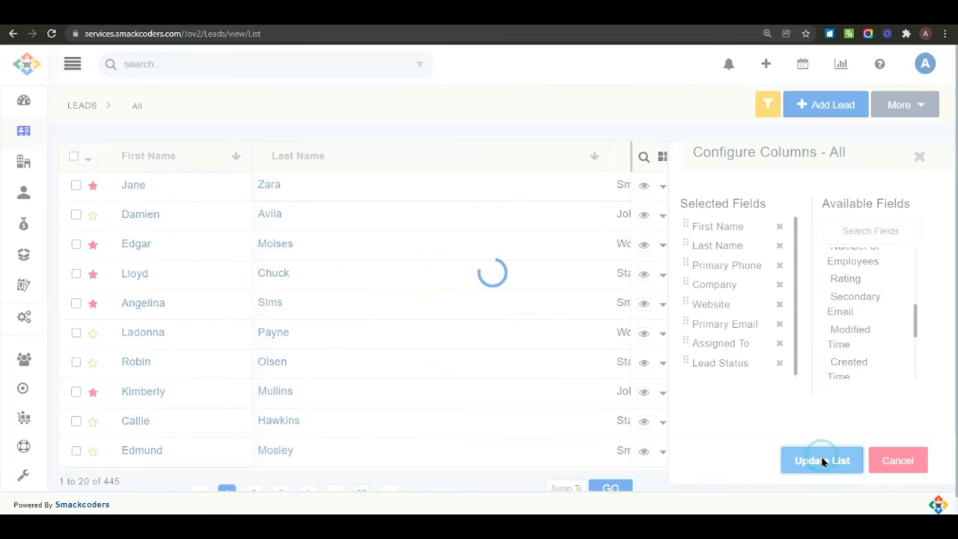
left_click(822, 461)
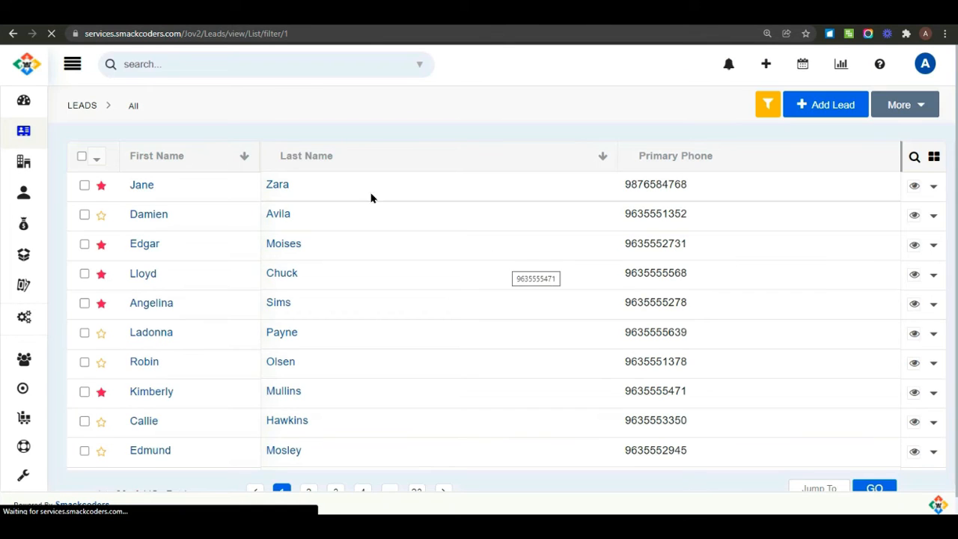
mouse_move(595, 395)
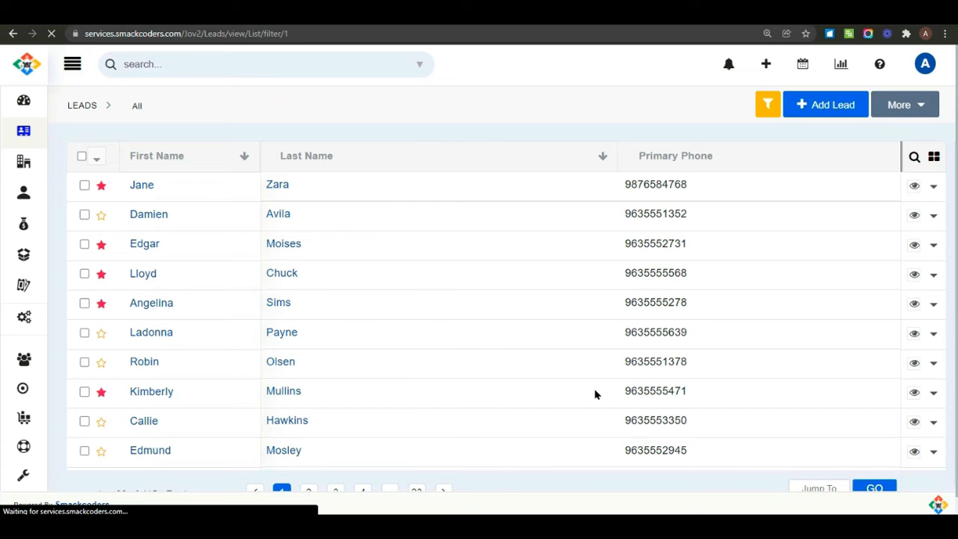
mouse_move(676, 431)
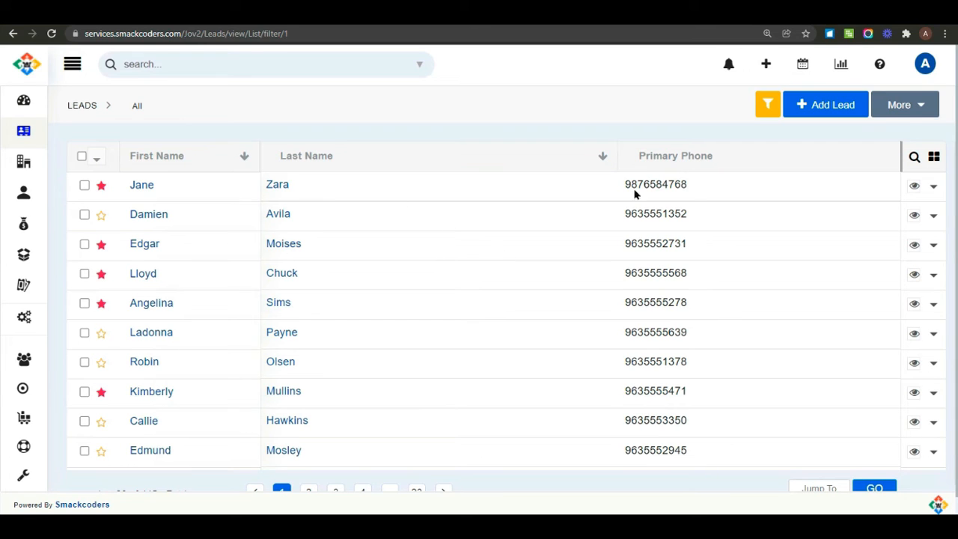
mouse_move(706, 174)
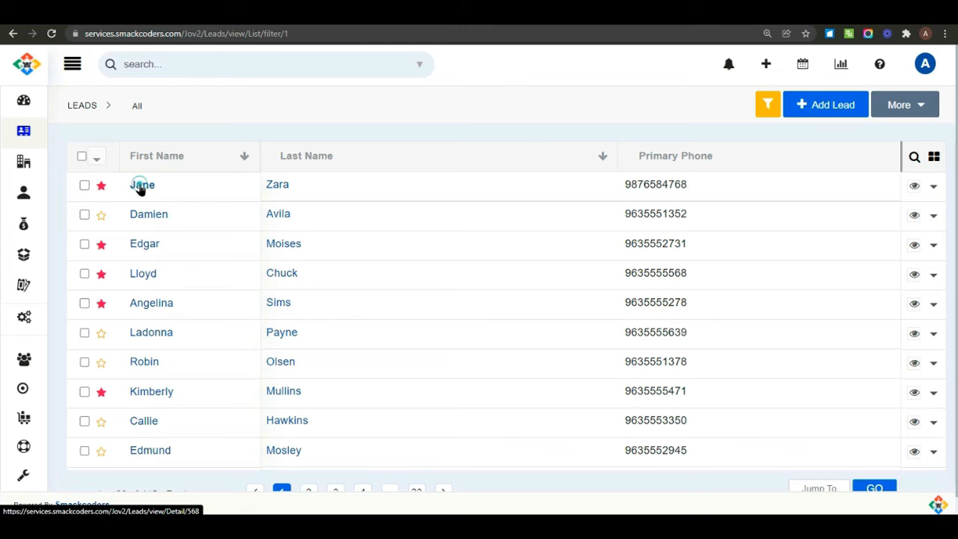
left_click(141, 184)
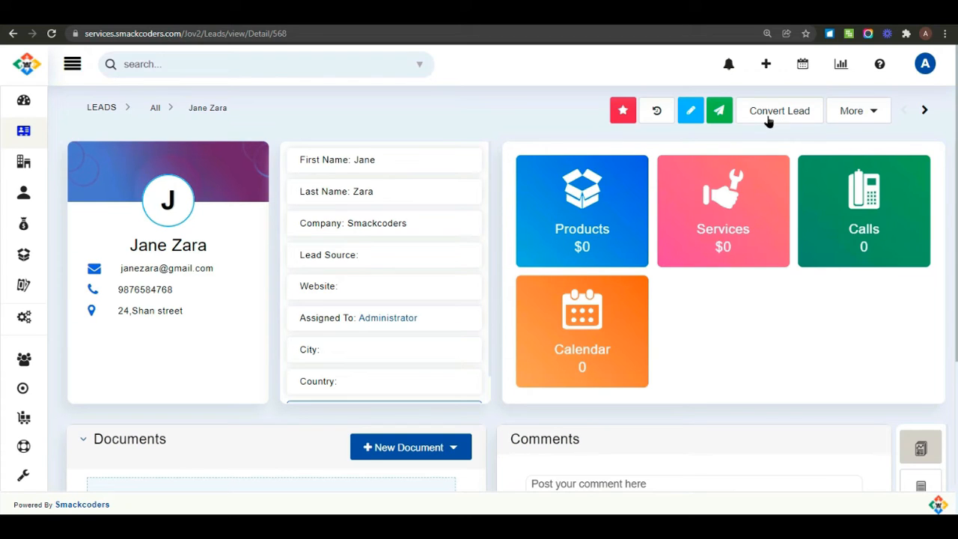
mouse_move(778, 110)
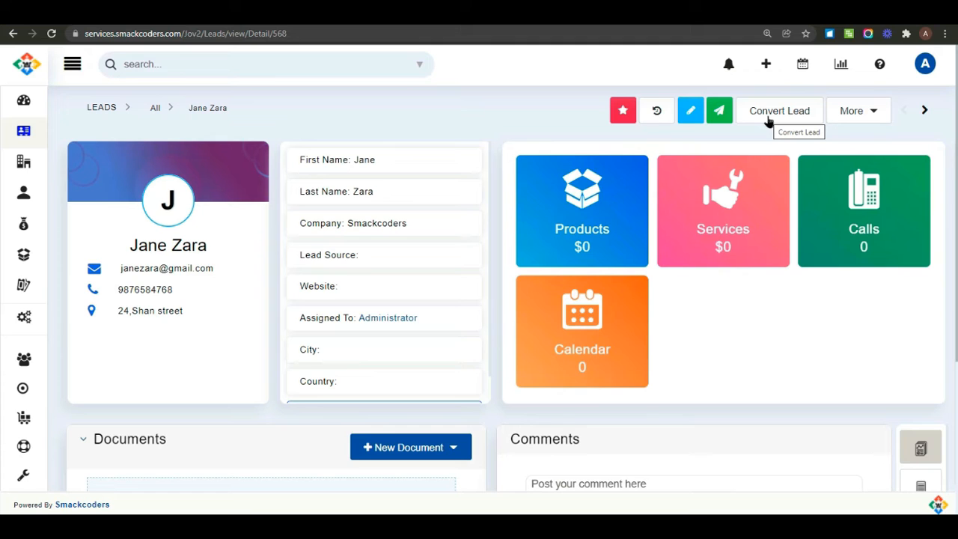
left_click(778, 110)
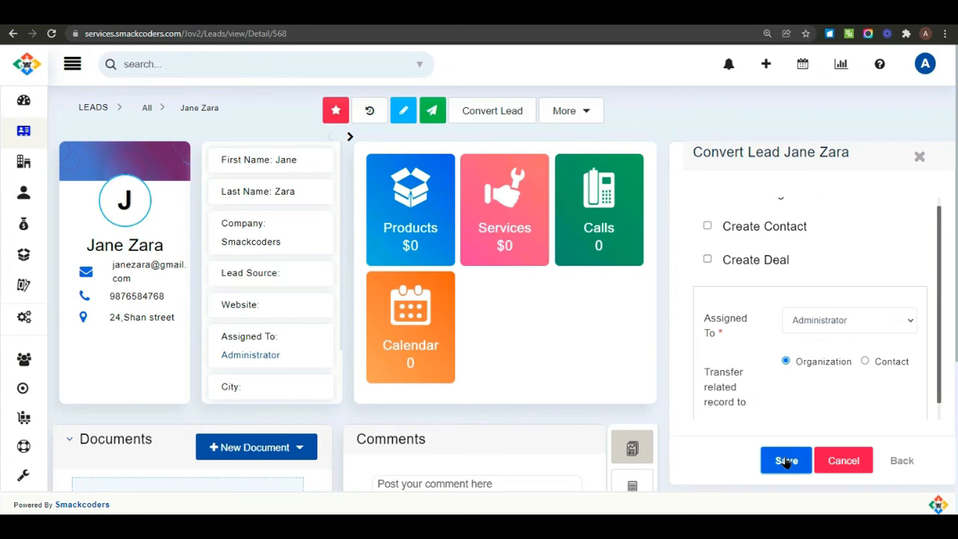
left_click(784, 461)
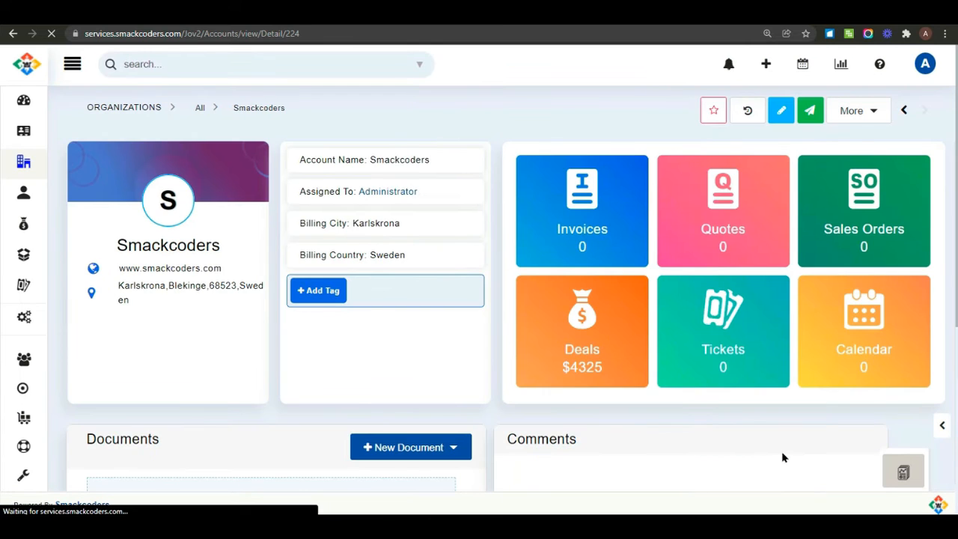
left_click(71, 63)
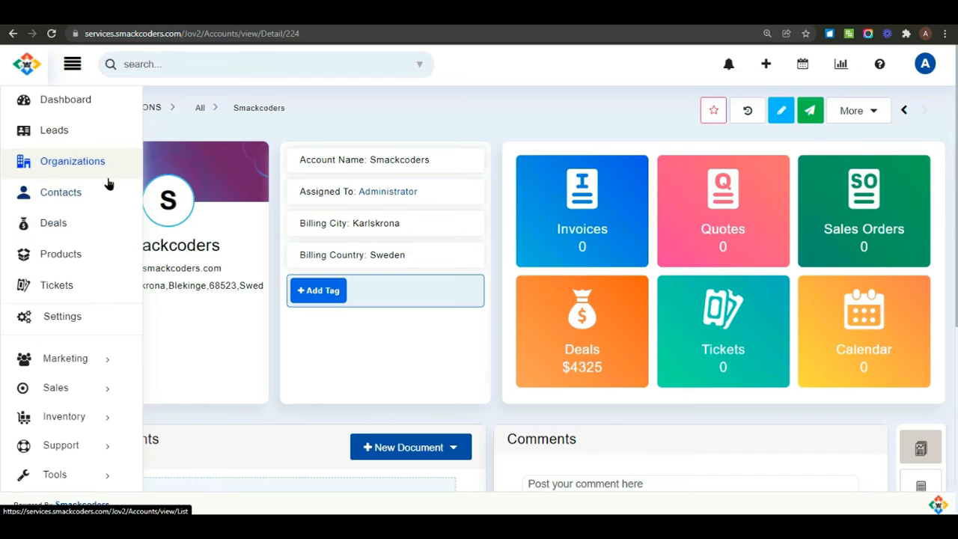
left_click(72, 63)
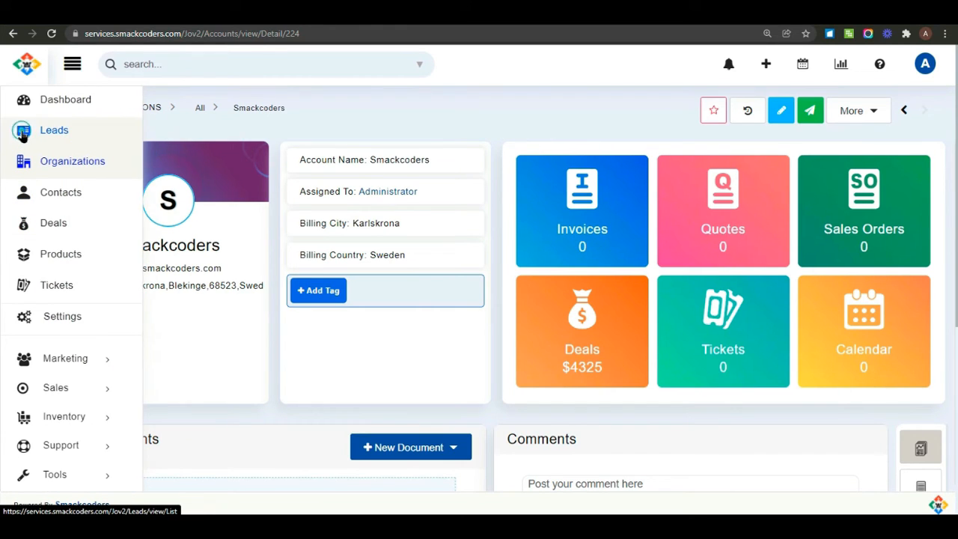
left_click(53, 130)
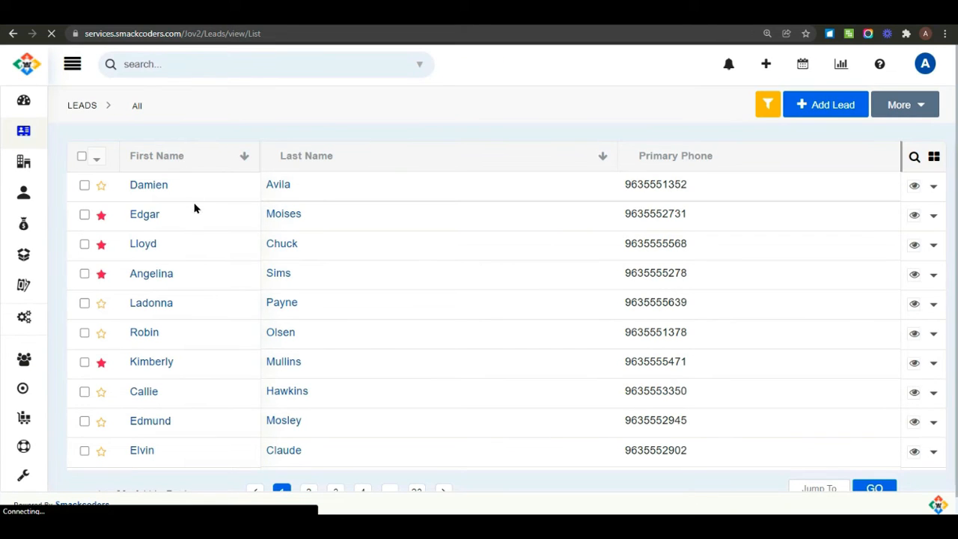
left_click(148, 184)
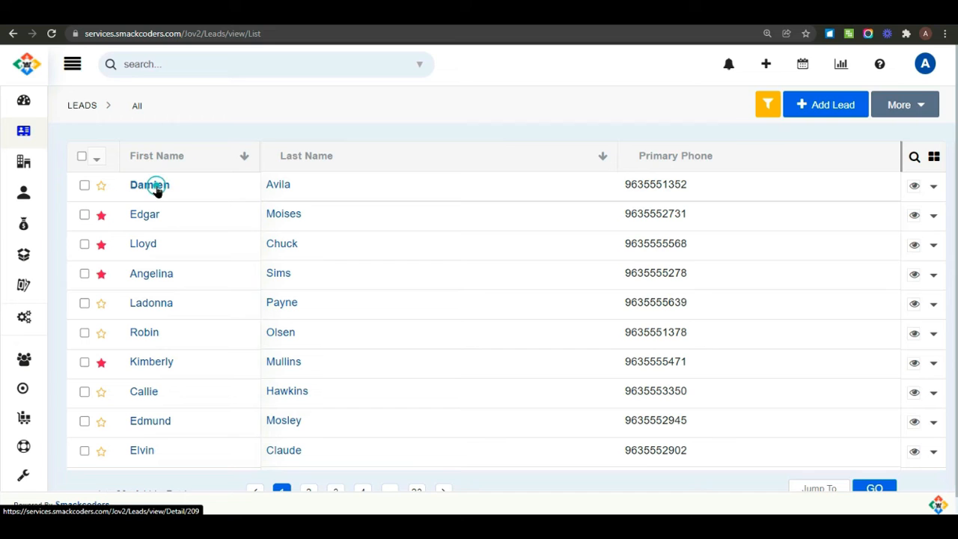
left_click(150, 184)
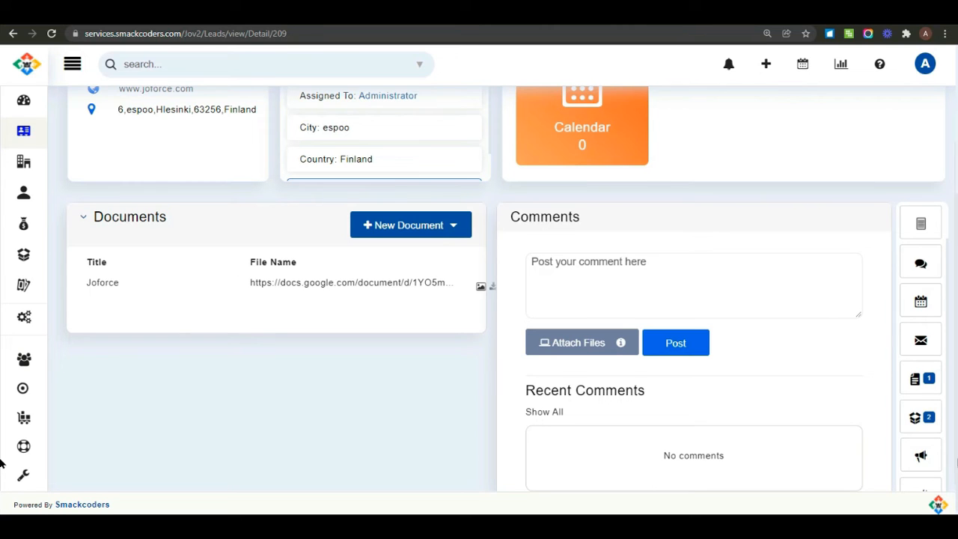
scroll("down", 3)
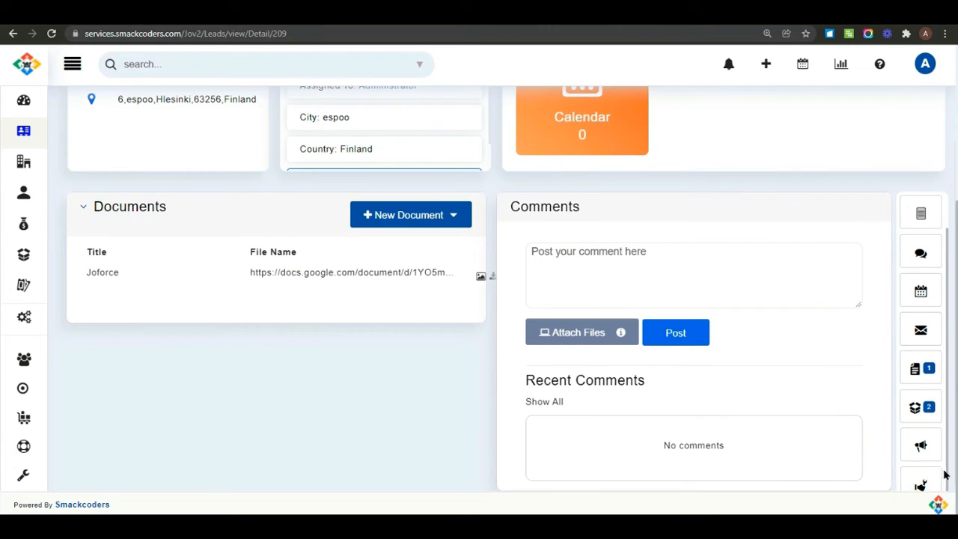
mouse_move(920, 328)
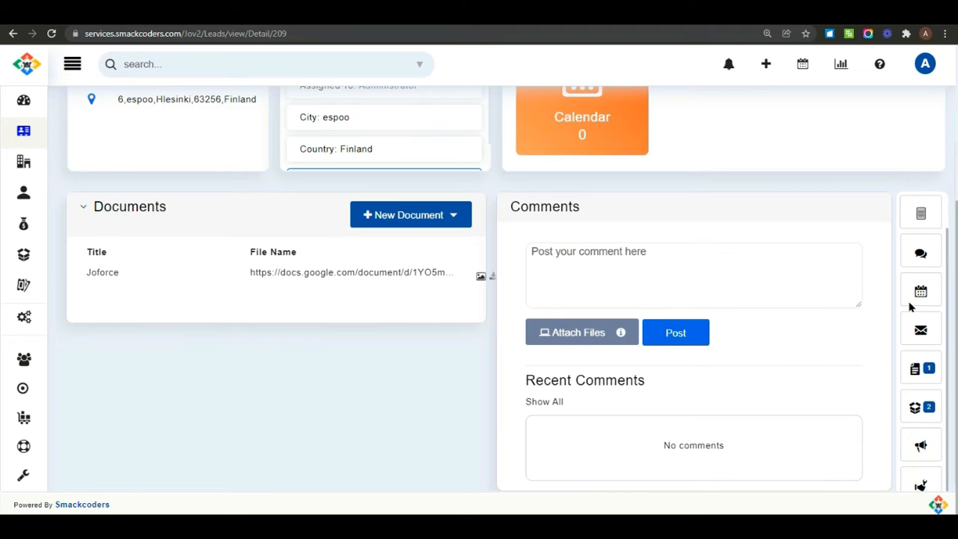
- Show the lead's linked products and scroll to the Documents section with the Joforce document
left_click(920, 407)
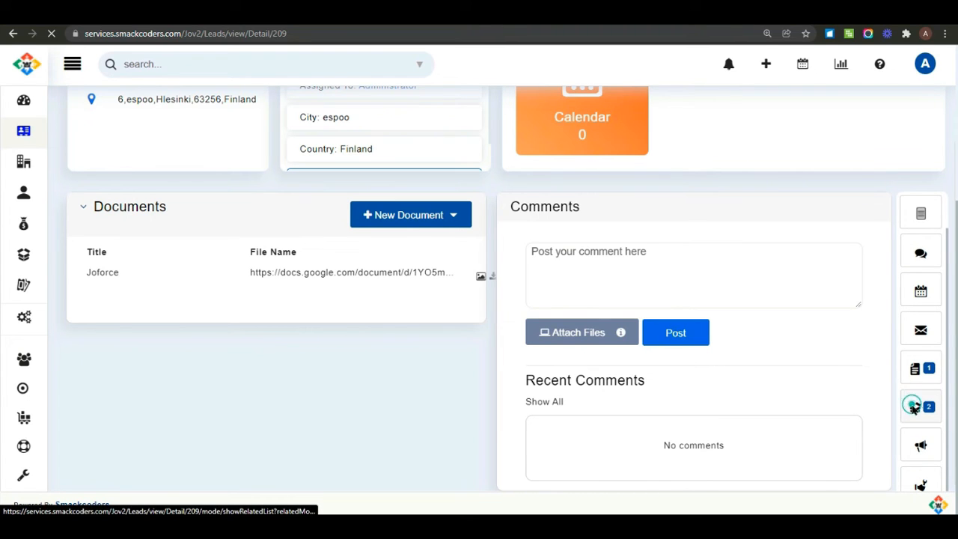
left_click(920, 406)
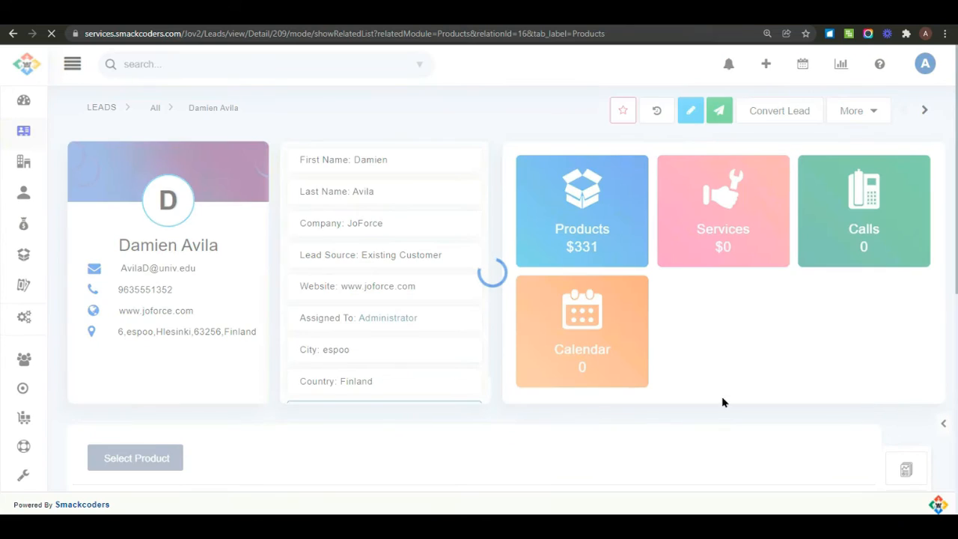
scroll("down", 3)
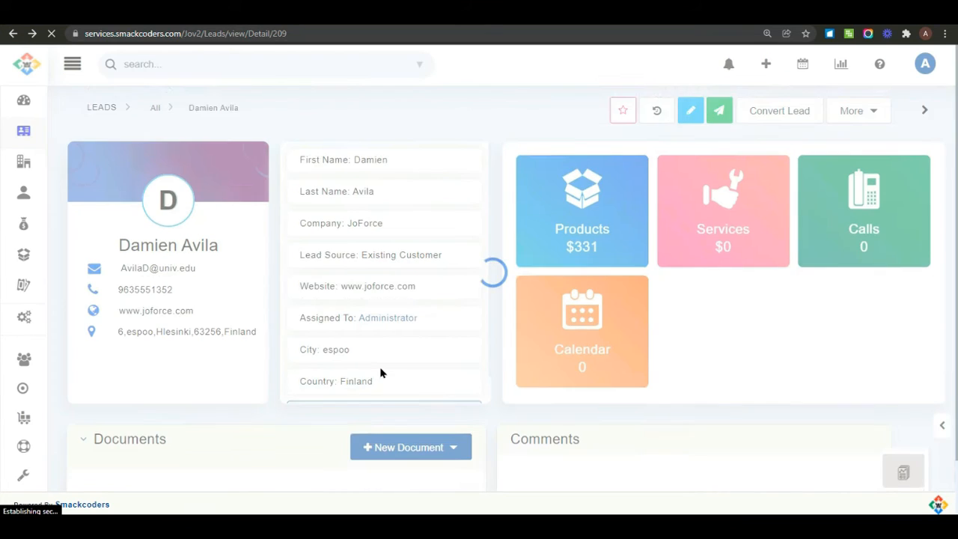
scroll("down", 3)
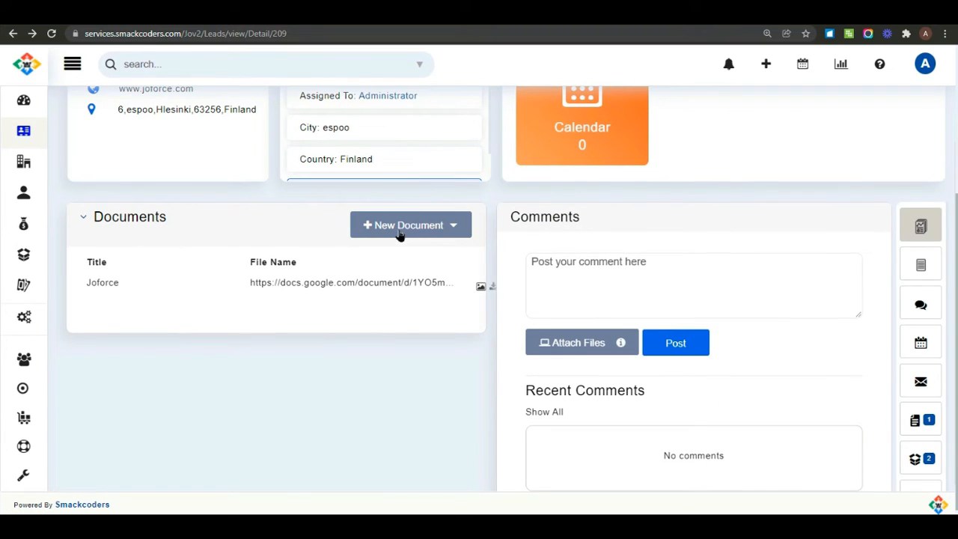
left_click(410, 224)
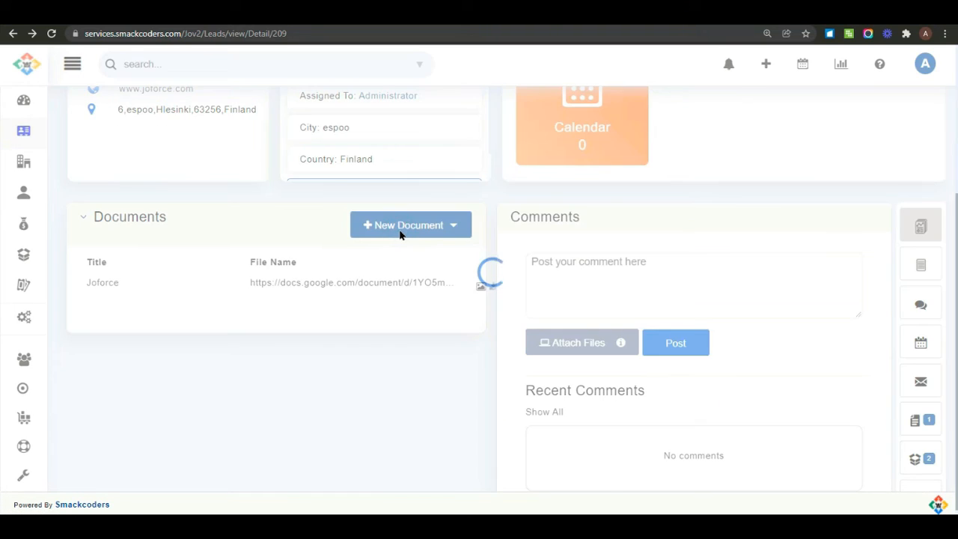
left_click(410, 224)
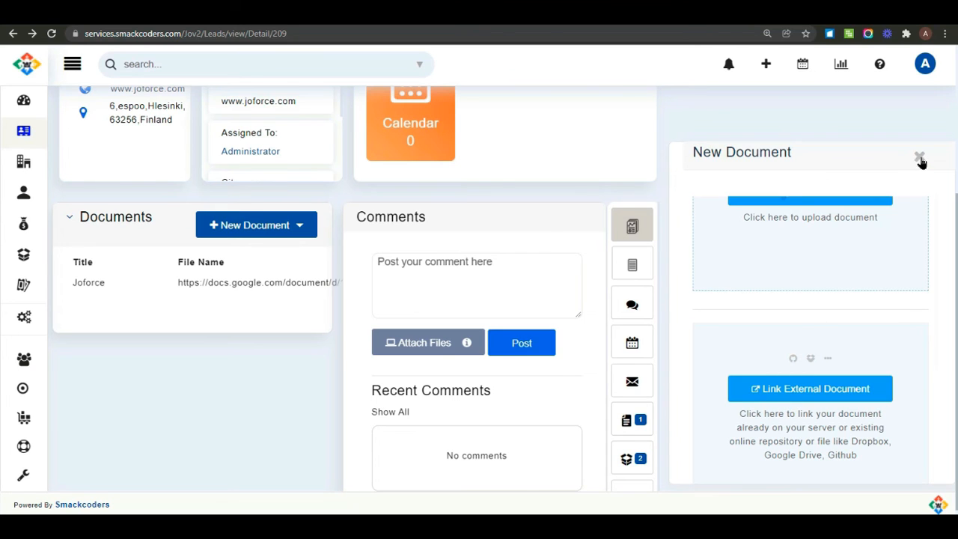
left_click(918, 159)
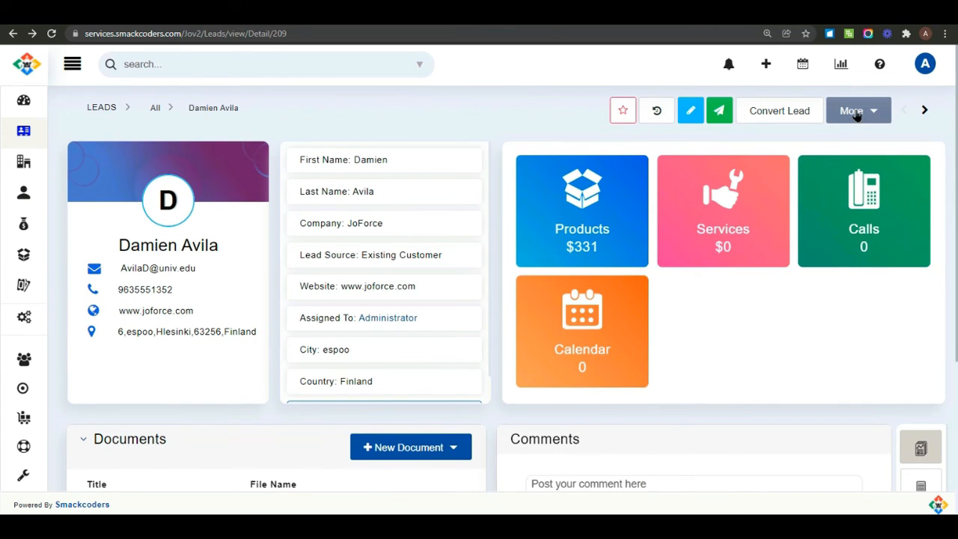
- Choose Add Event from the lead's More actions to start a new Planned event
left_click(858, 110)
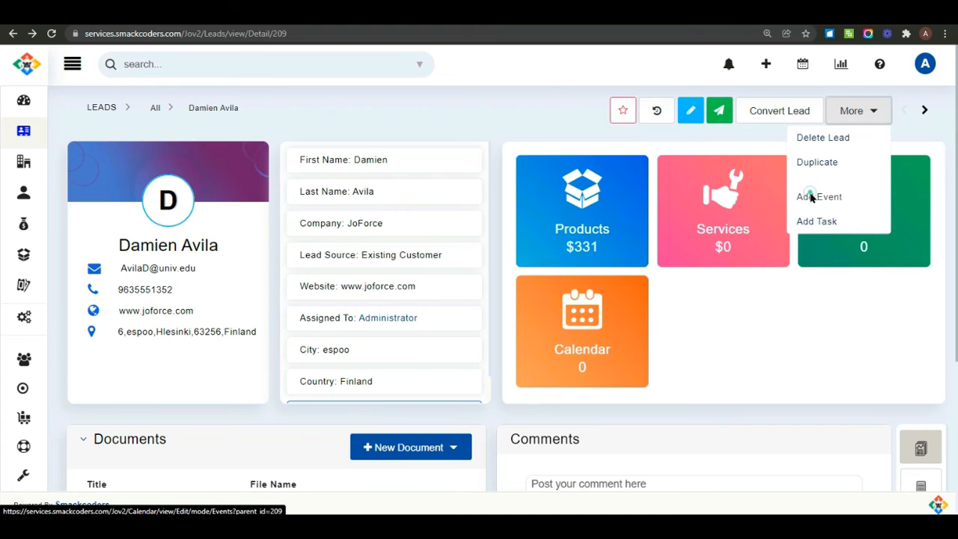
left_click(818, 196)
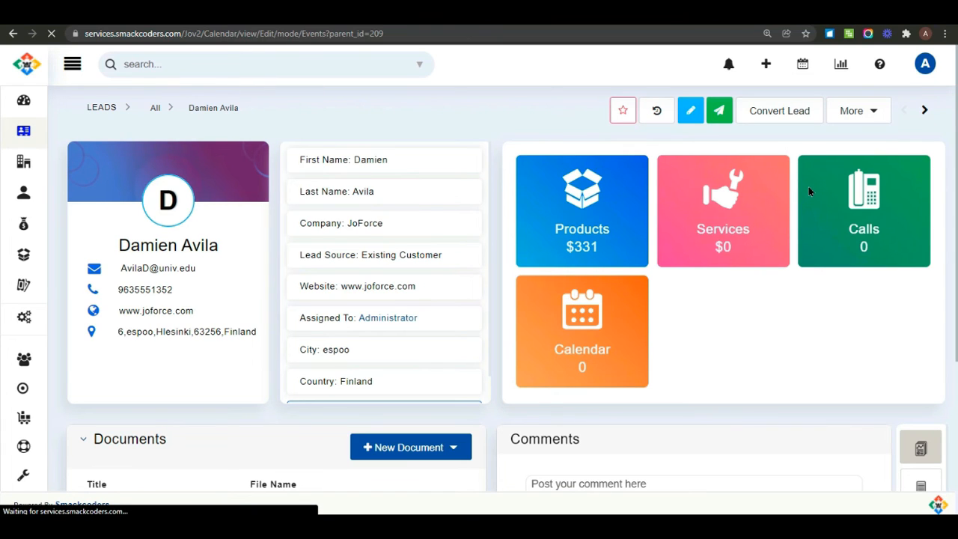
left_click(581, 331)
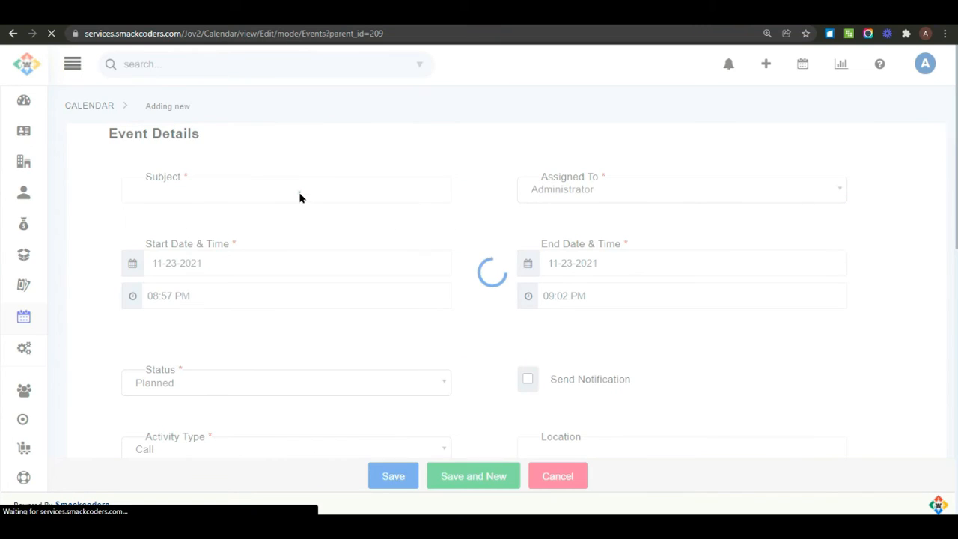
- Name the event 'client calls' and save it as a planned call on 11-23-2021
left_click(286, 188)
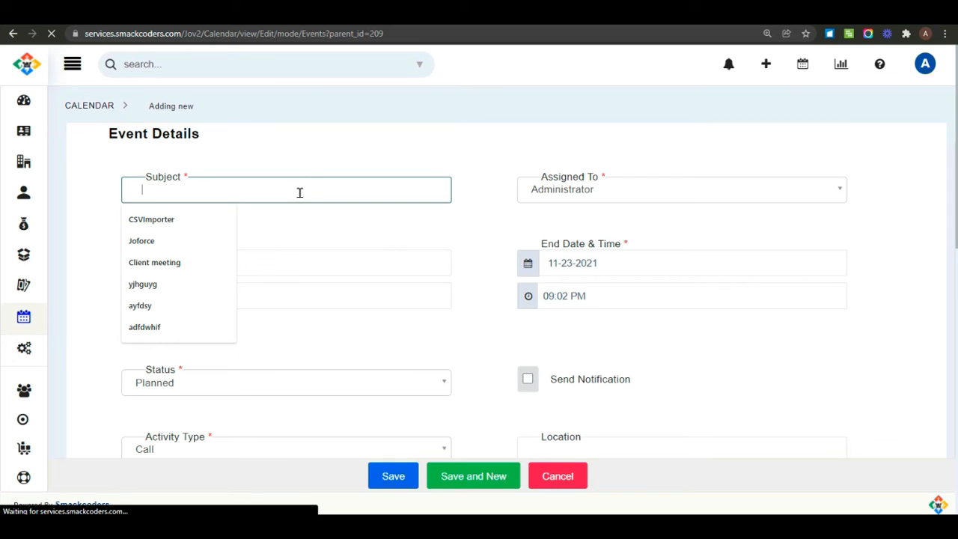
type("client calls")
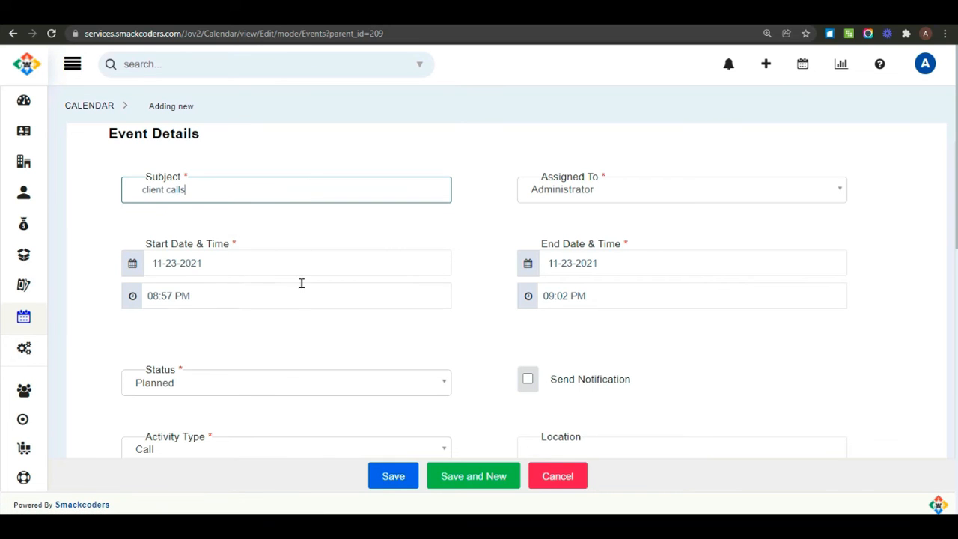
scroll("down", 3)
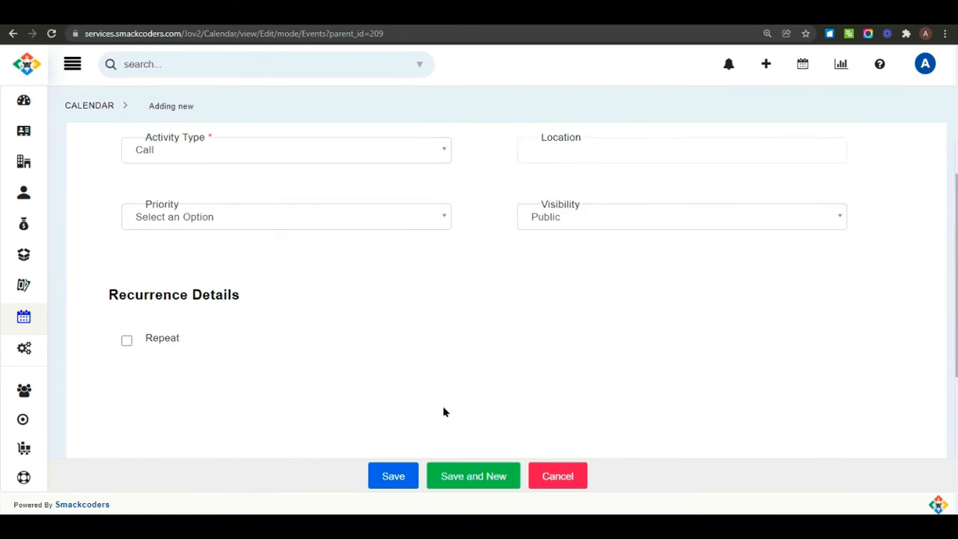
left_click(392, 476)
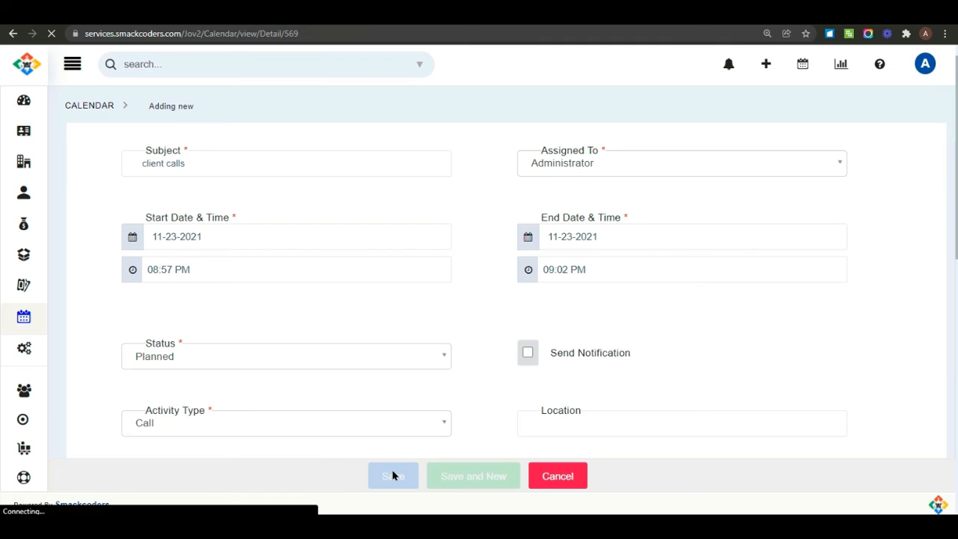
left_click(392, 476)
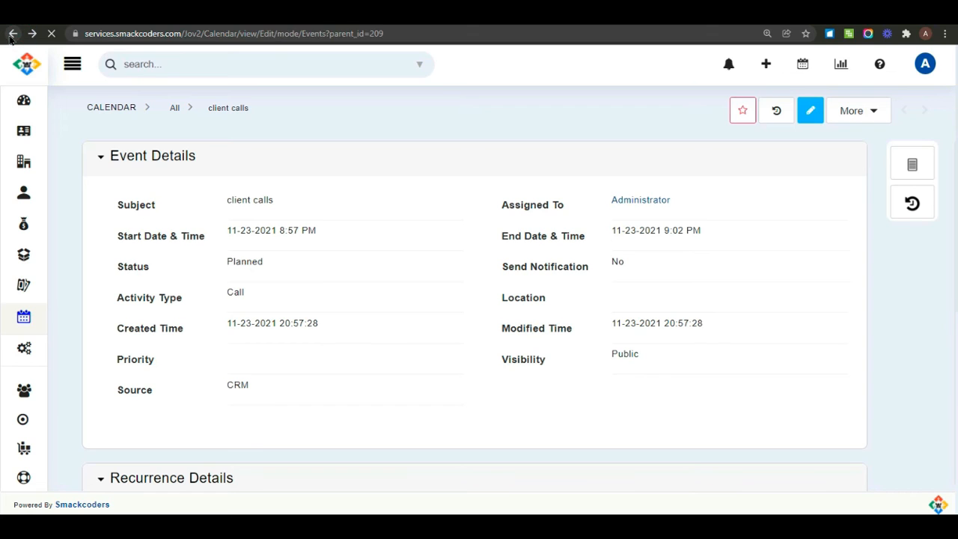
- View all calendar events, showing two planned 'client calls' entries
left_click(809, 111)
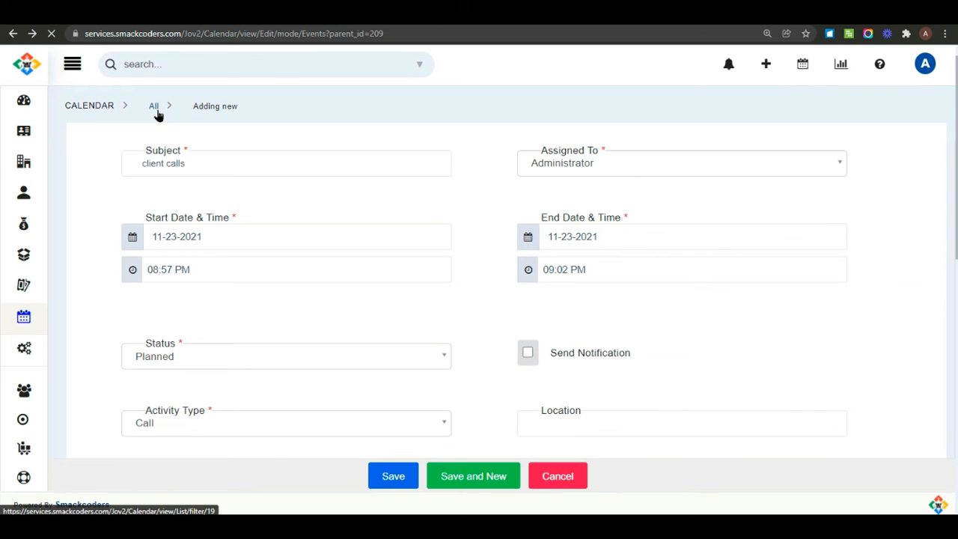
left_click(153, 104)
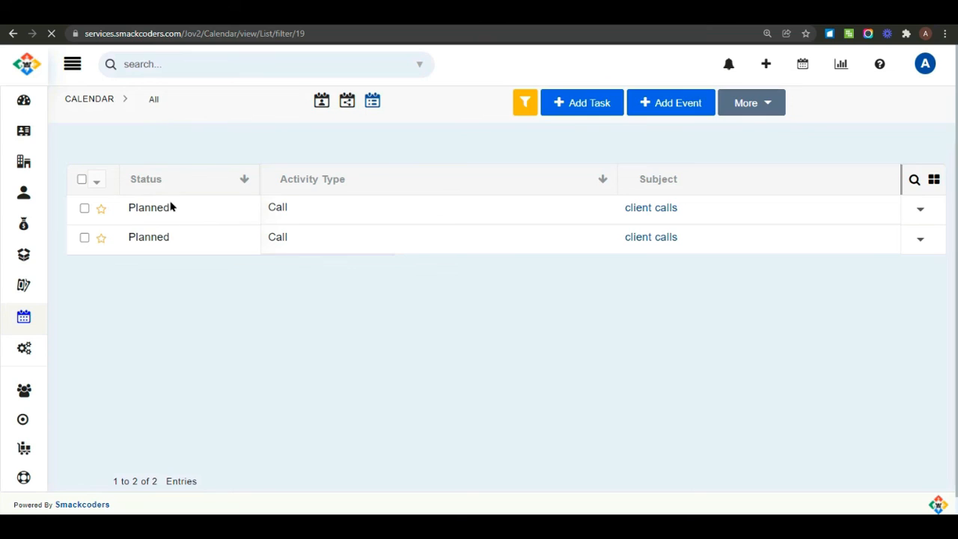
- Return to the leads list through the main navigation
left_click(72, 62)
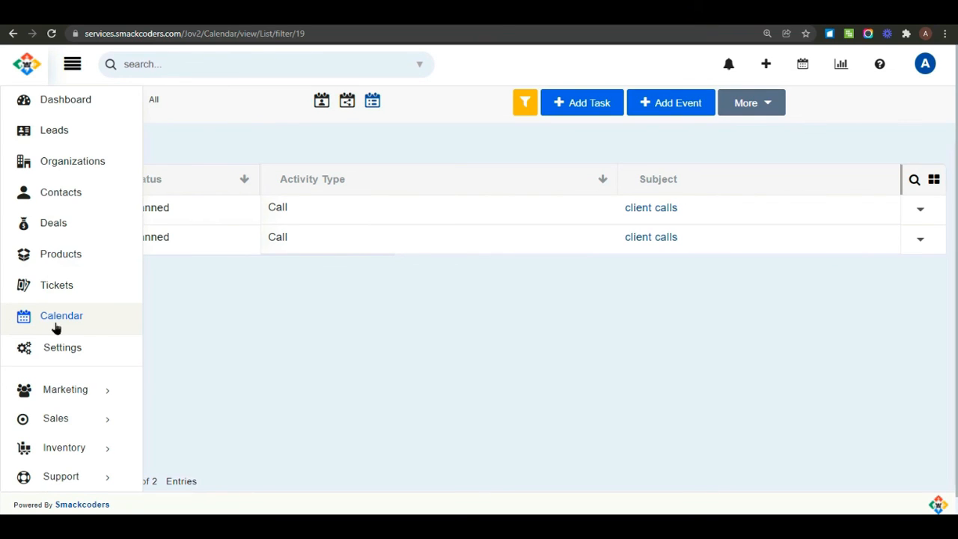
left_click(53, 128)
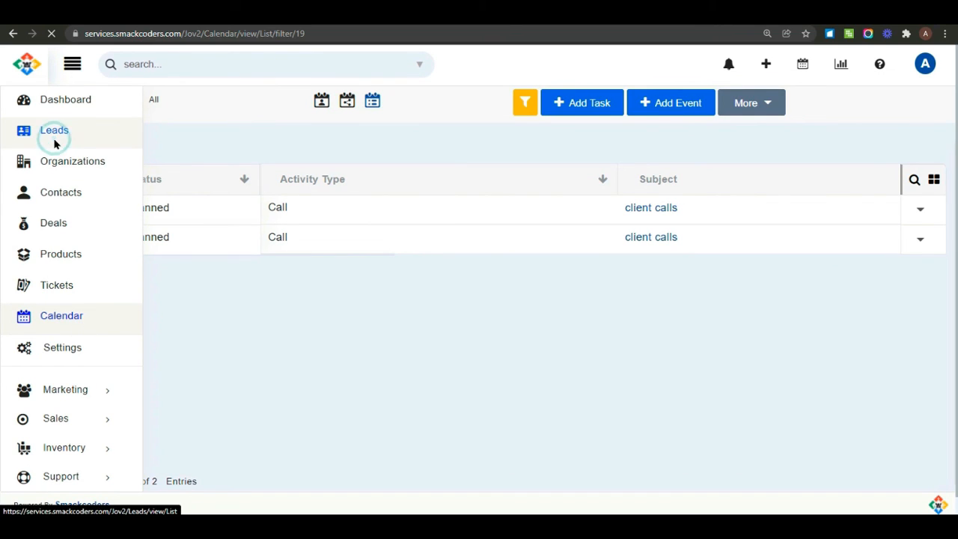
left_click(54, 130)
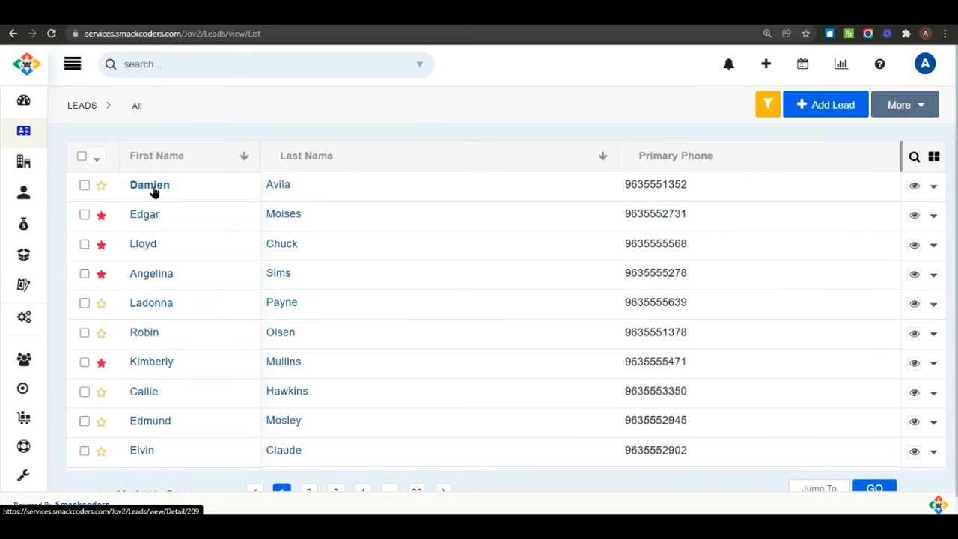
left_click(150, 184)
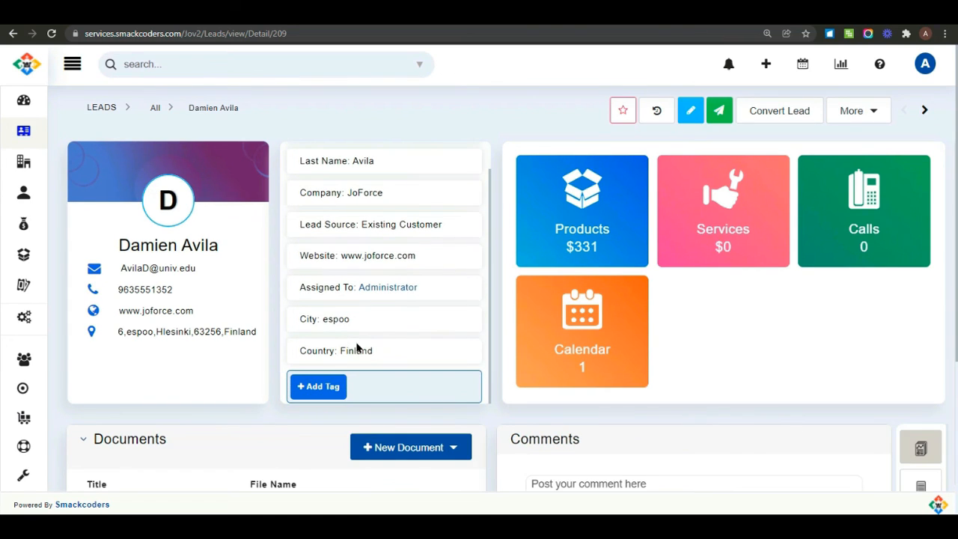
scroll("down", 3)
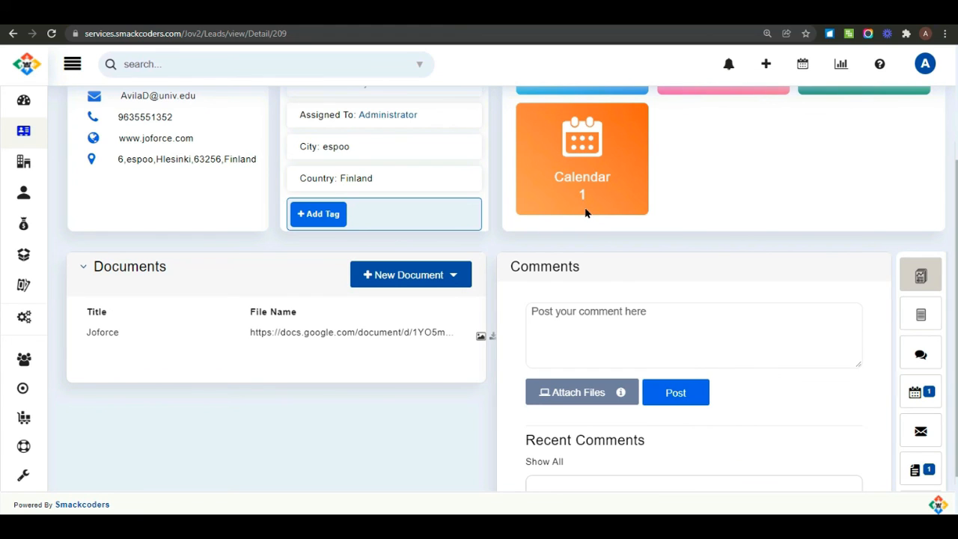
mouse_move(712, 220)
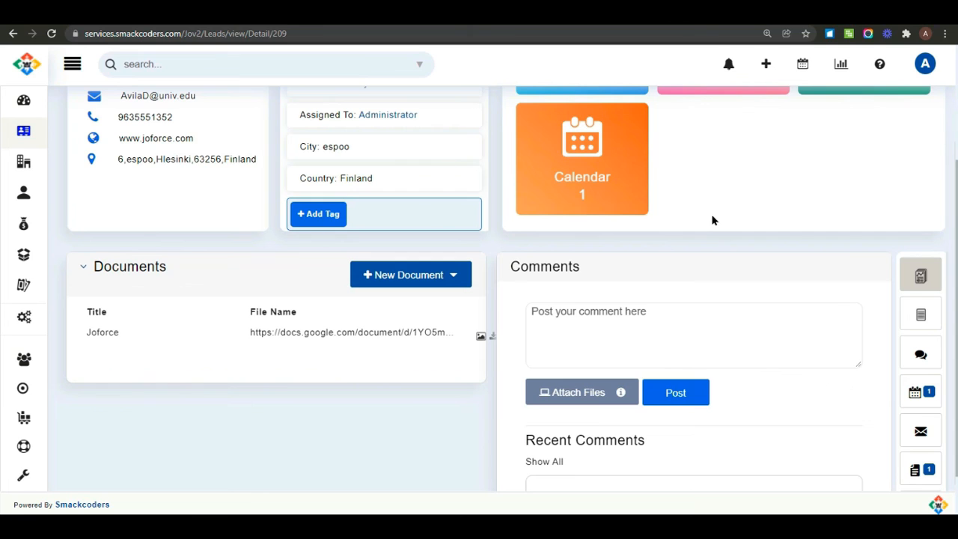
left_click(857, 110)
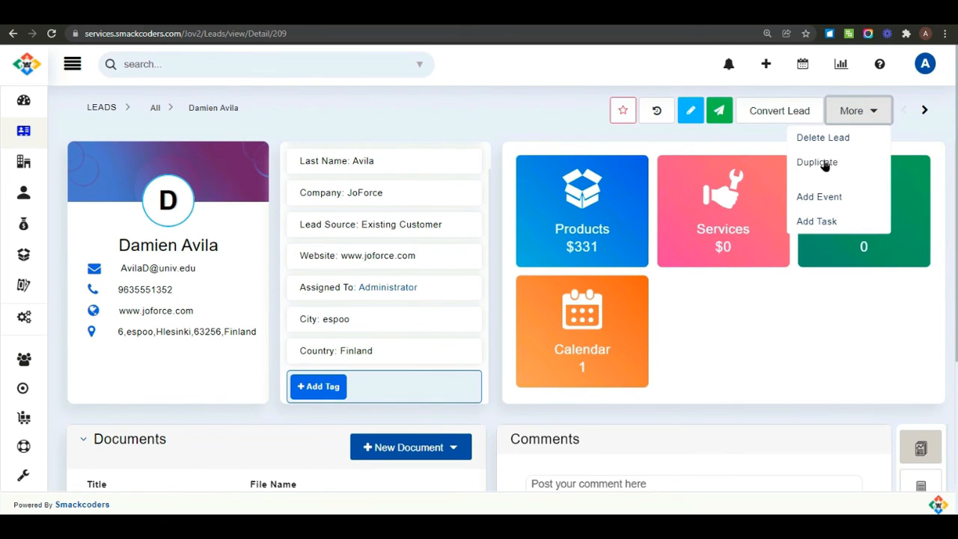
mouse_move(817, 161)
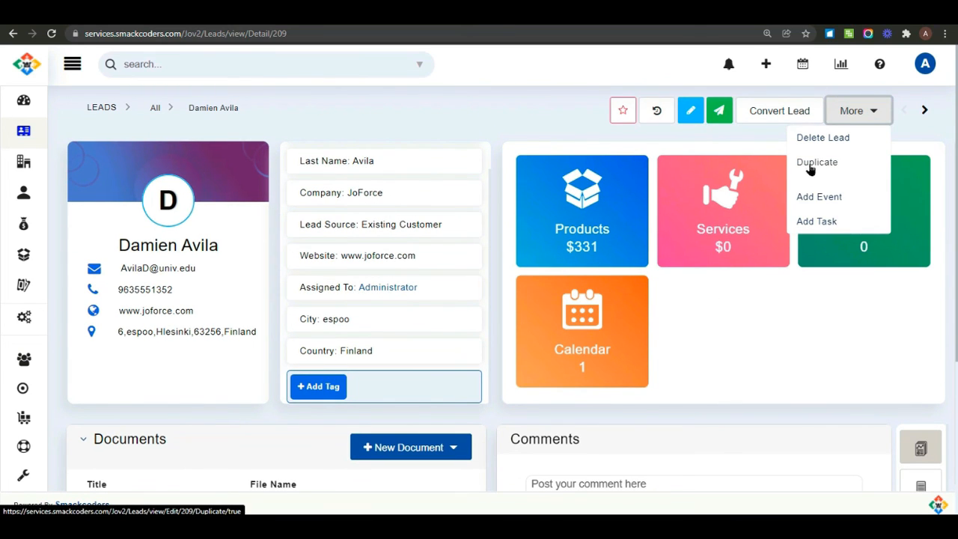
mouse_move(817, 138)
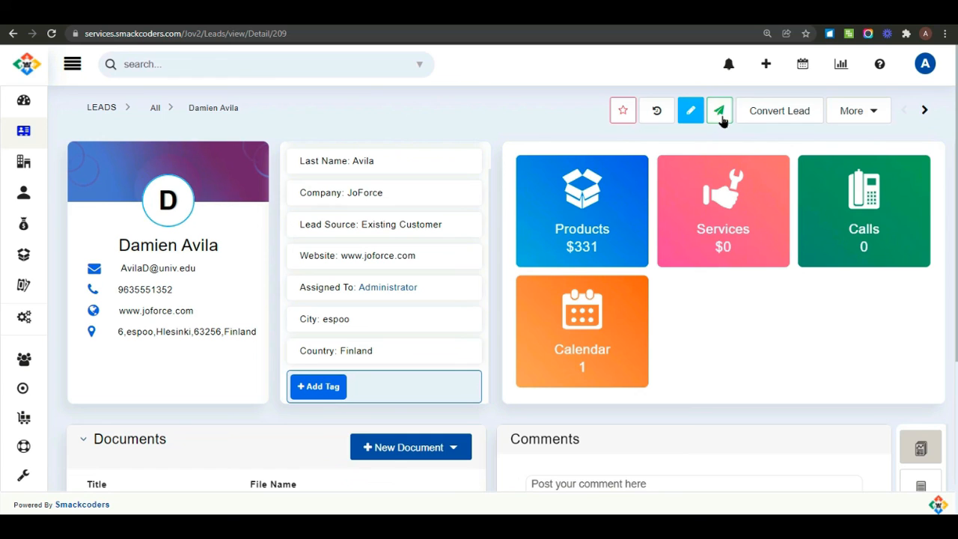
mouse_move(718, 110)
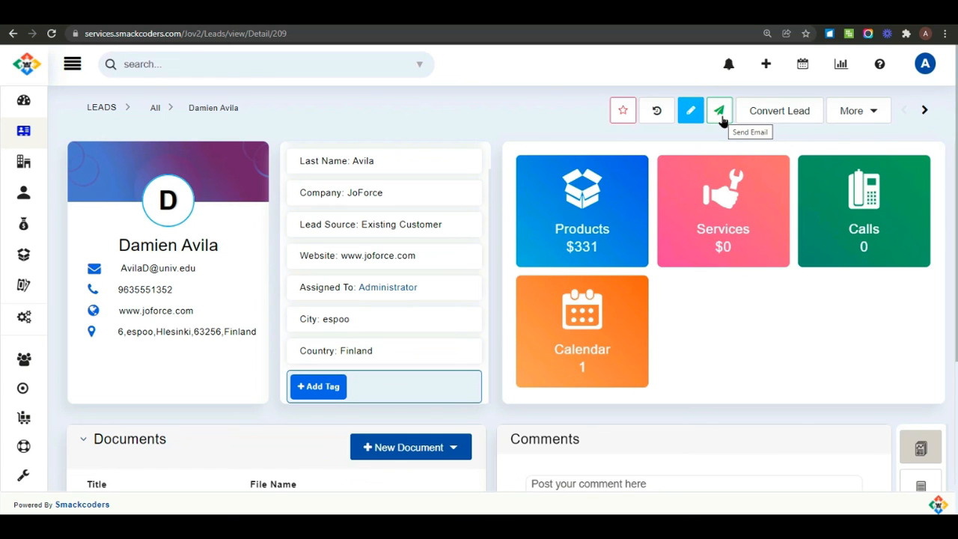
scroll("down", 3)
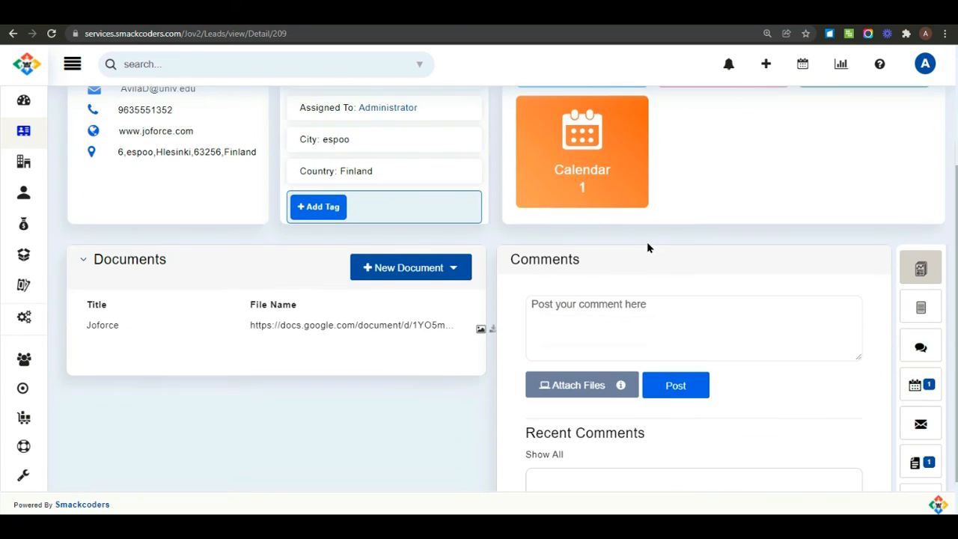
scroll("up", 3)
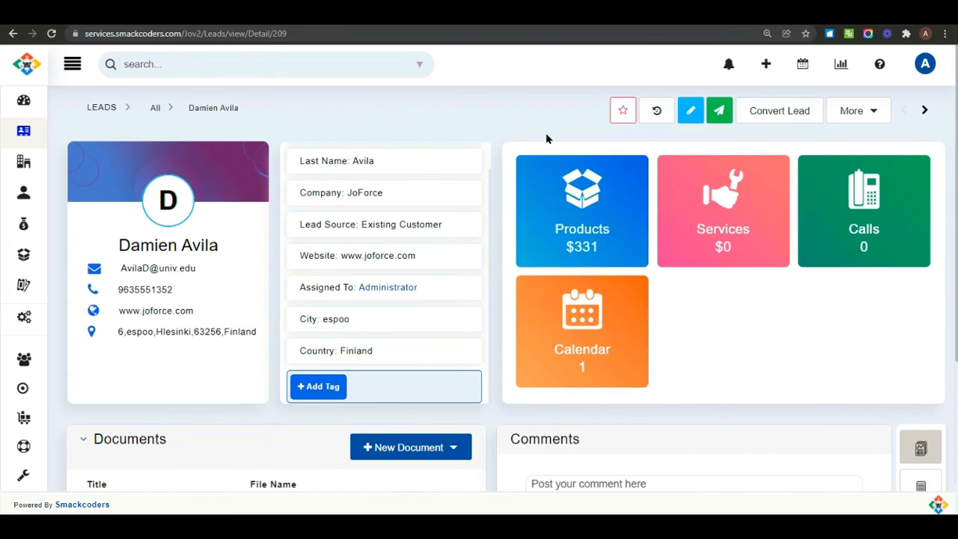